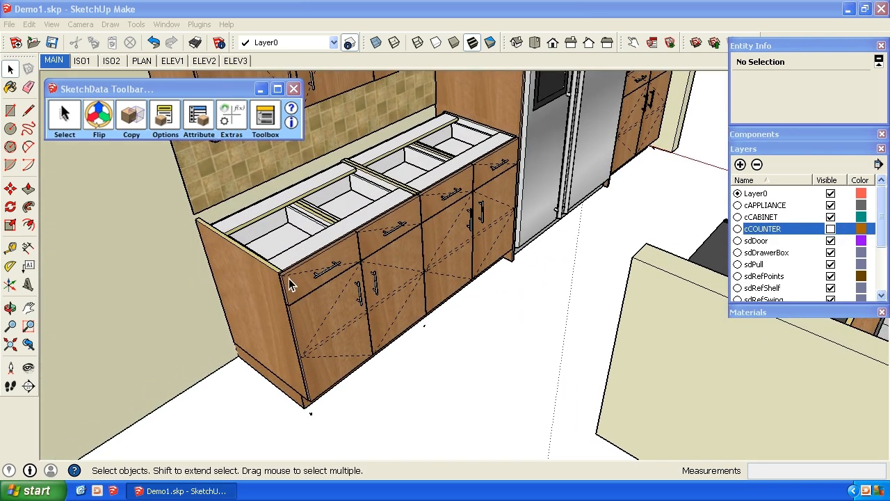
{"action": "mouse_move", "coordinate": [389, 159]}
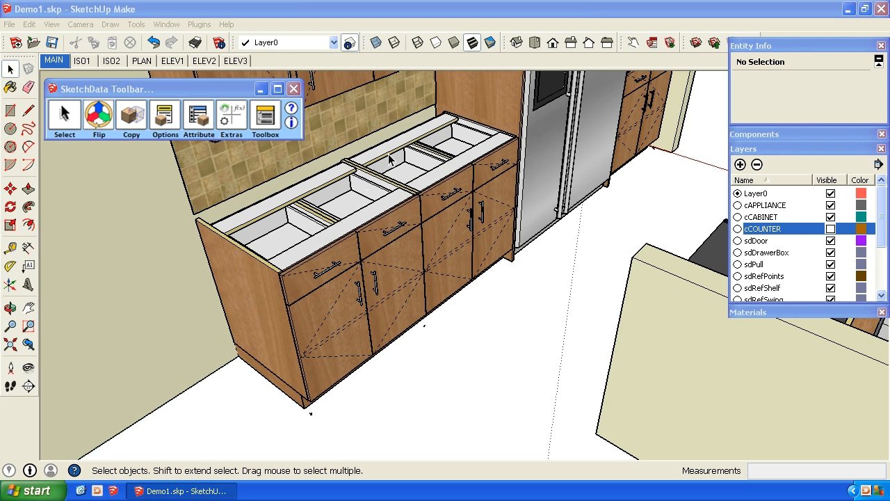
{"action": "mouse_move", "coordinate": [258, 193]}
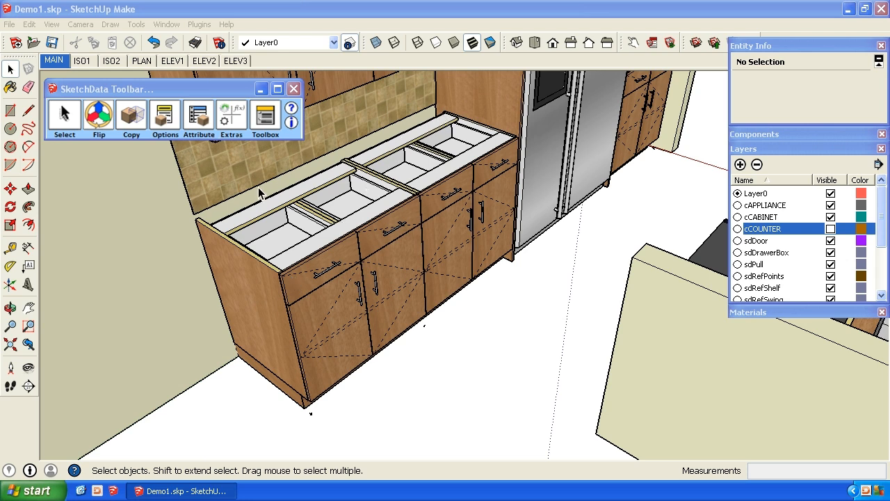
{"action": "mouse_move", "coordinate": [217, 244]}
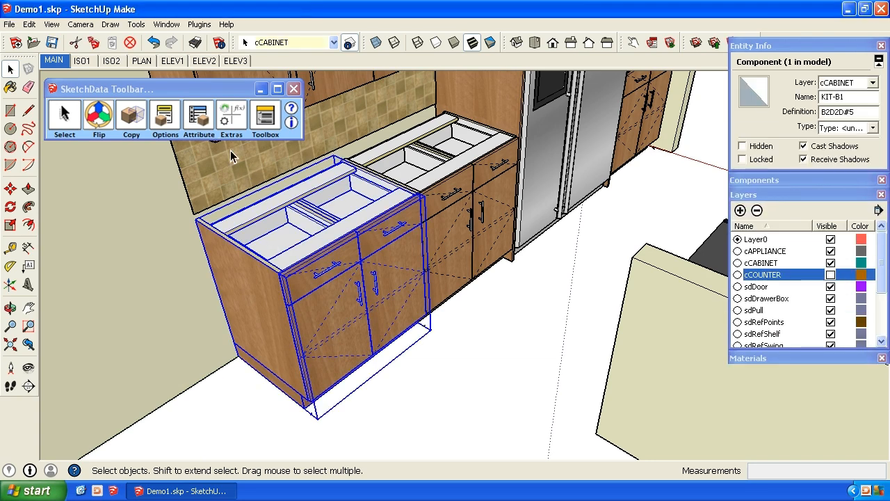
{"action": "mouse_move", "coordinate": [230, 114]}
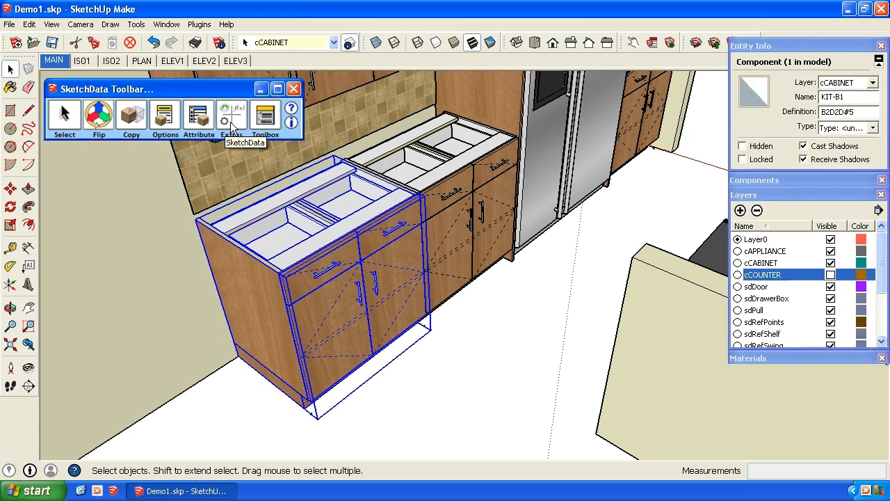
Show the cut part query for cabinet B2D2D with its panels, pulls, hinges, legs and labour rows
{"action": "left_click", "coordinate": [231, 114]}
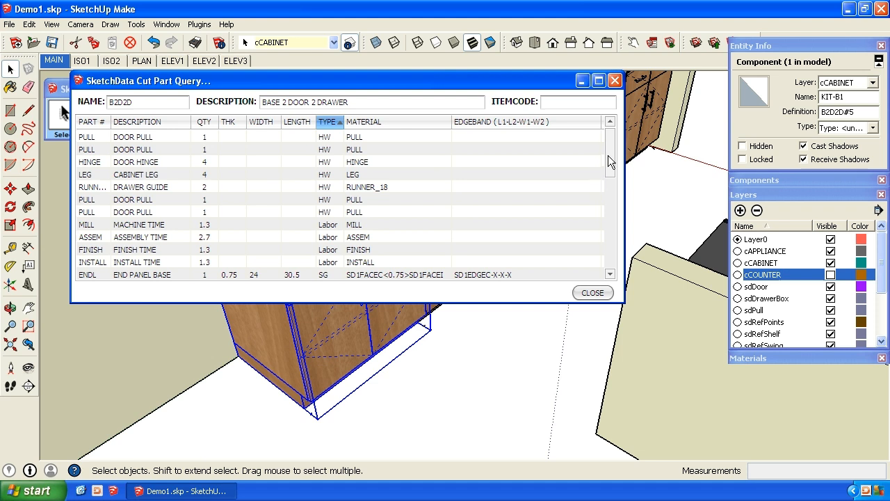
{"action": "mouse_move", "coordinate": [167, 179]}
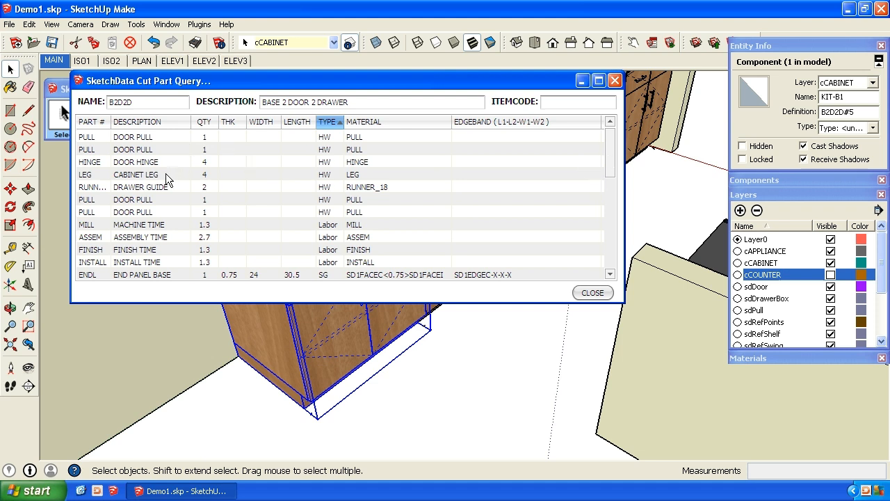
{"action": "mouse_move", "coordinate": [397, 194]}
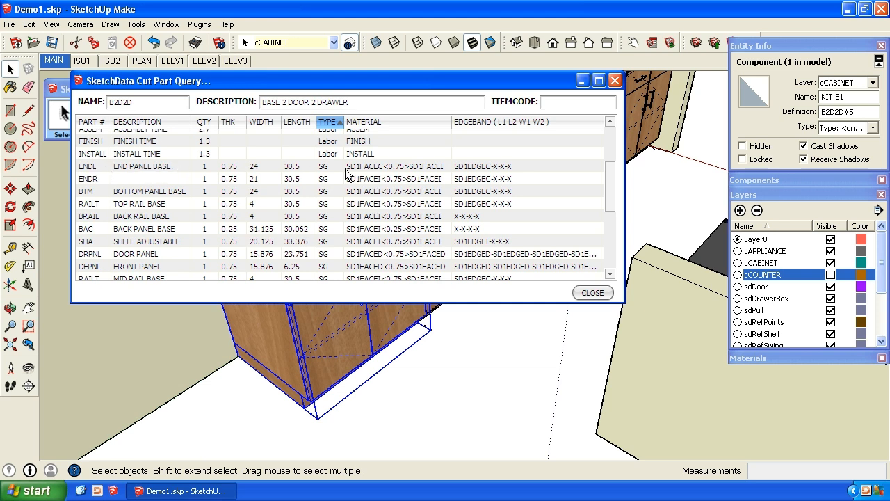
{"action": "mouse_move", "coordinate": [414, 175]}
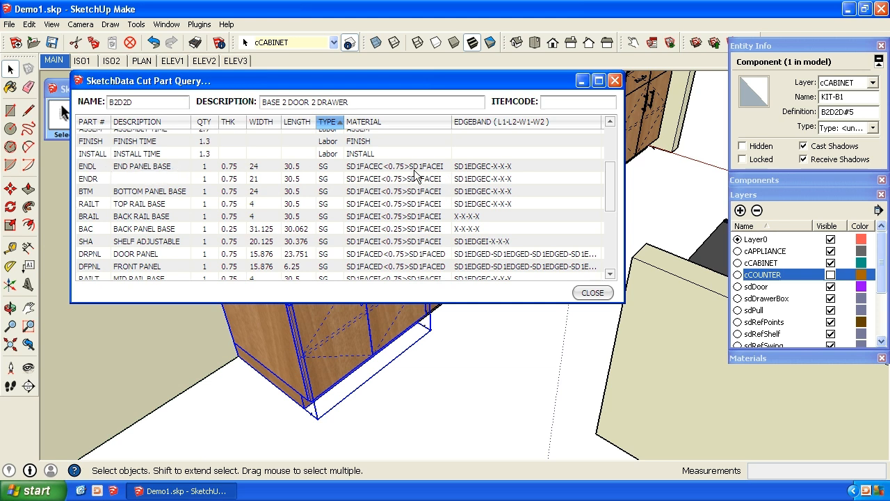
{"action": "mouse_move", "coordinate": [381, 172]}
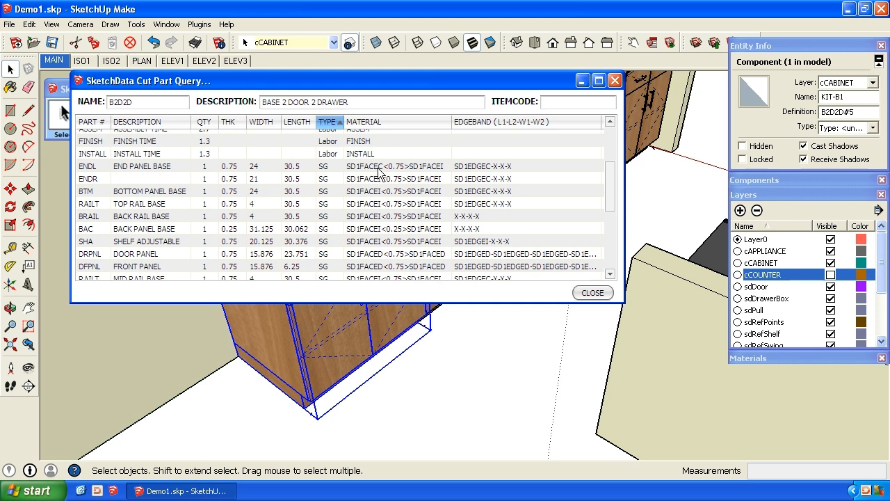
{"action": "mouse_move", "coordinate": [420, 172]}
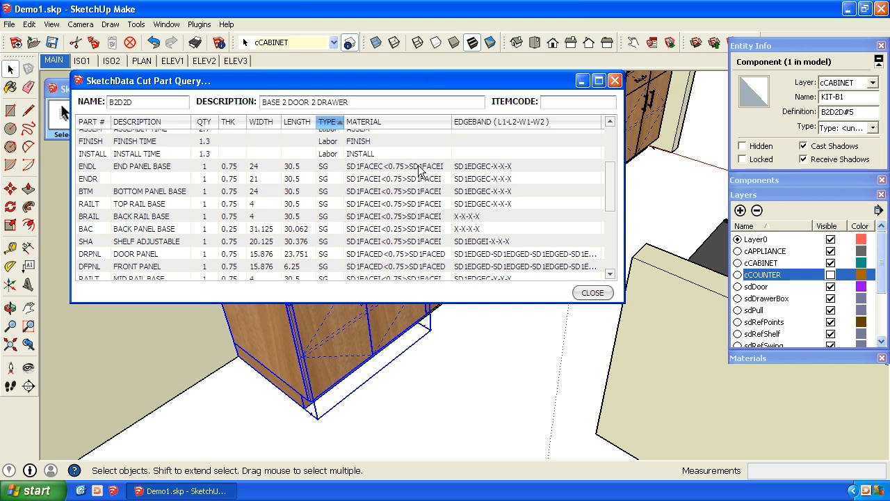
{"action": "mouse_move", "coordinate": [428, 170]}
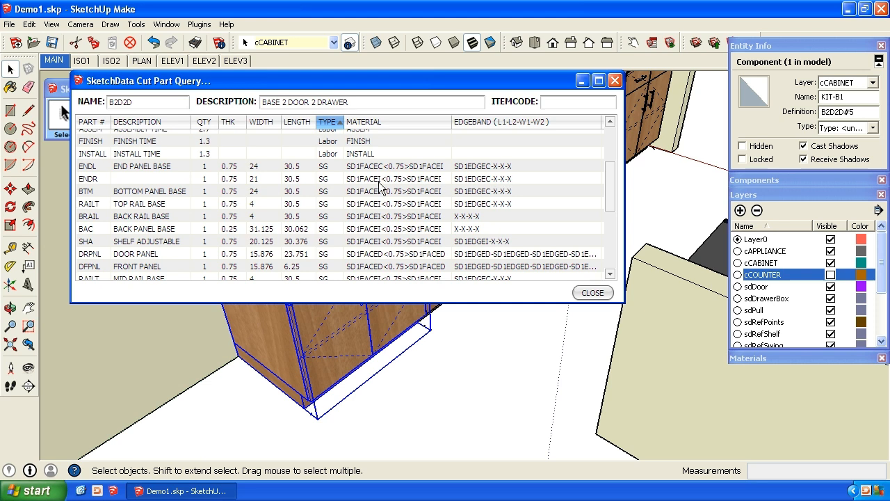
{"action": "mouse_move", "coordinate": [401, 190]}
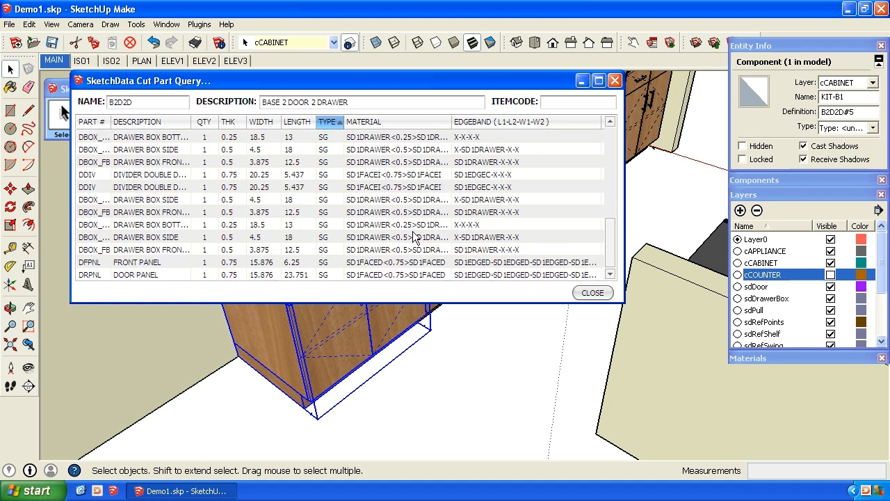
{"action": "mouse_move", "coordinate": [410, 261]}
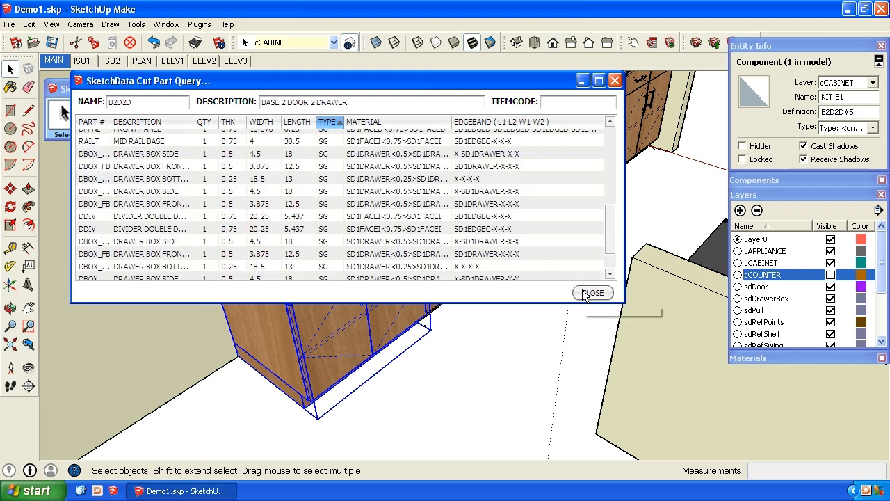
Close the part query and choose Cutlist Plus Export from the SketchData toolbox functions
{"action": "left_click", "coordinate": [593, 292]}
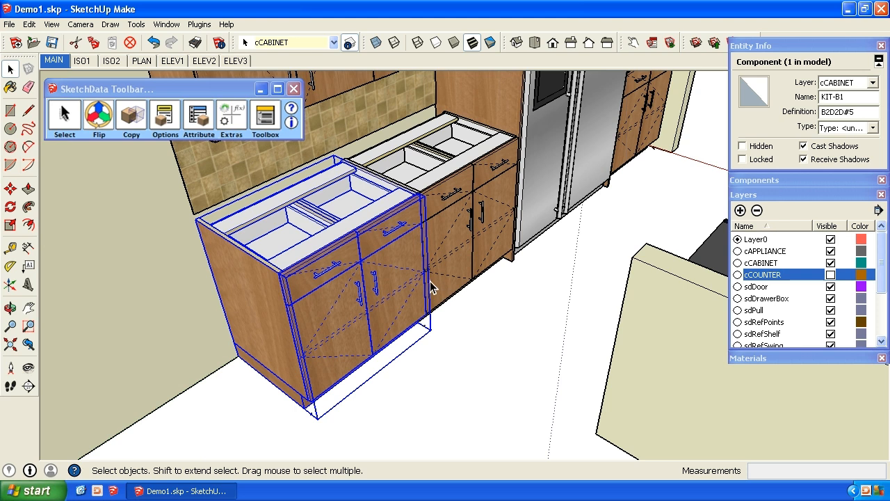
{"action": "mouse_move", "coordinate": [293, 154]}
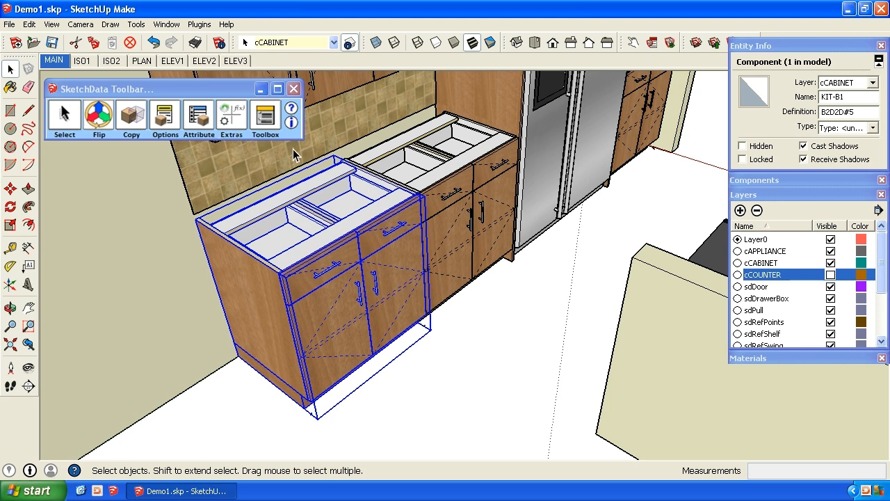
{"action": "left_click", "coordinate": [264, 114]}
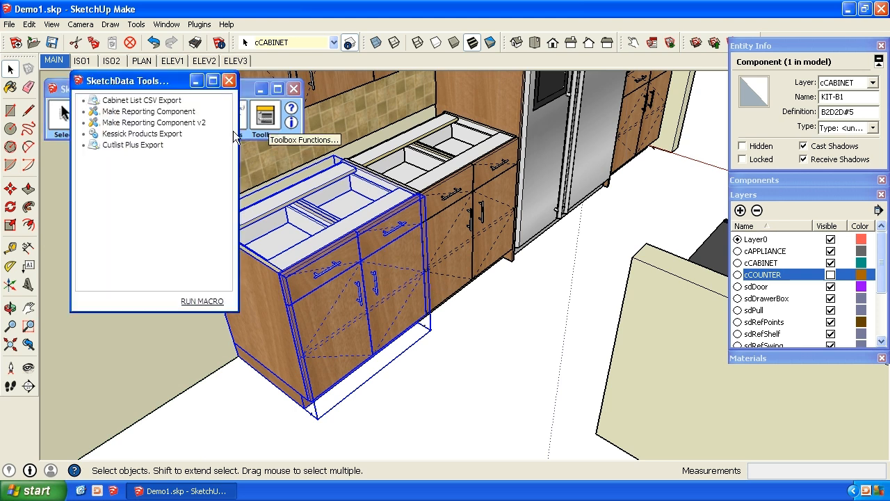
{"action": "left_click", "coordinate": [132, 144]}
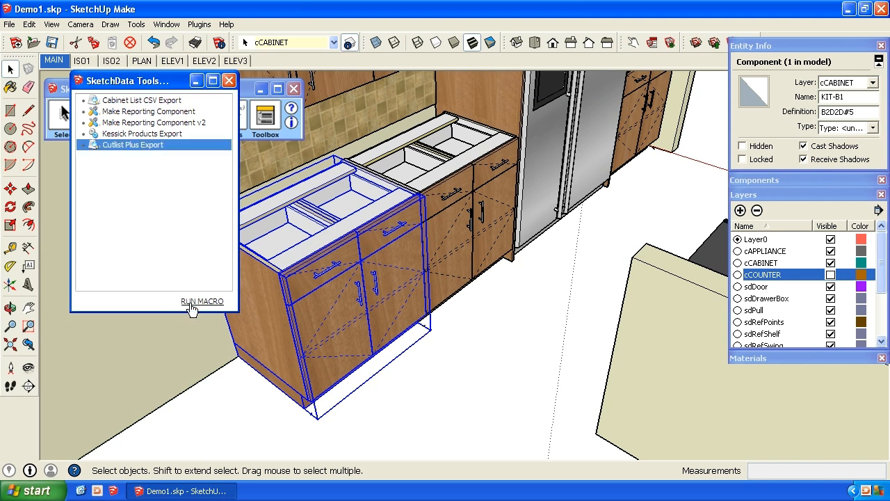
{"action": "mouse_move", "coordinate": [206, 306]}
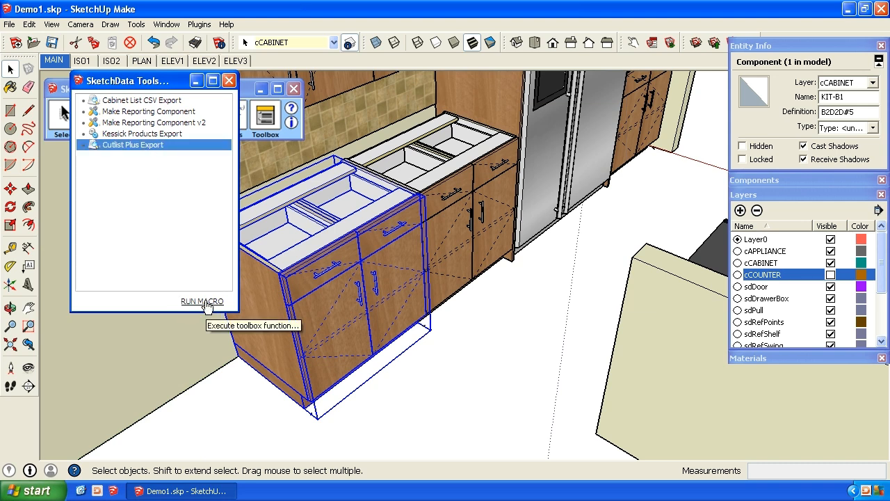
Run the Cutlist Plus Export macro and review the data file paths and inventory list
{"action": "left_click", "coordinate": [201, 301]}
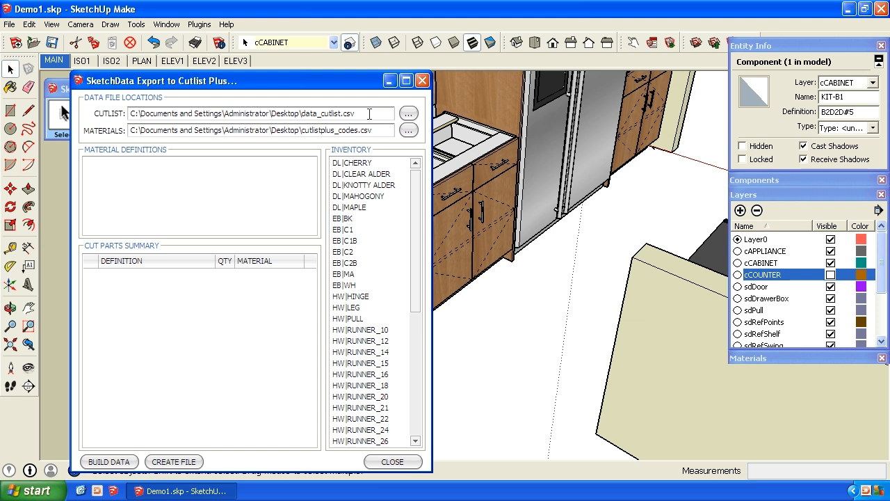
{"action": "mouse_move", "coordinate": [182, 131]}
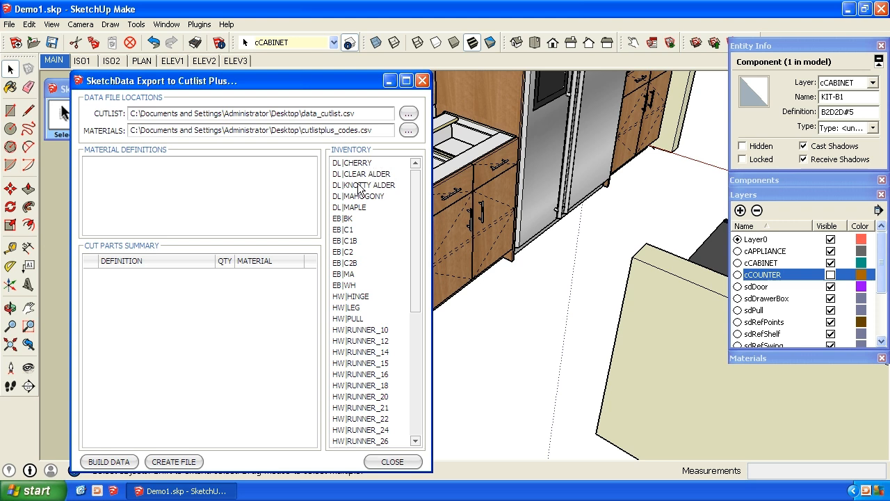
{"action": "mouse_move", "coordinate": [357, 228]}
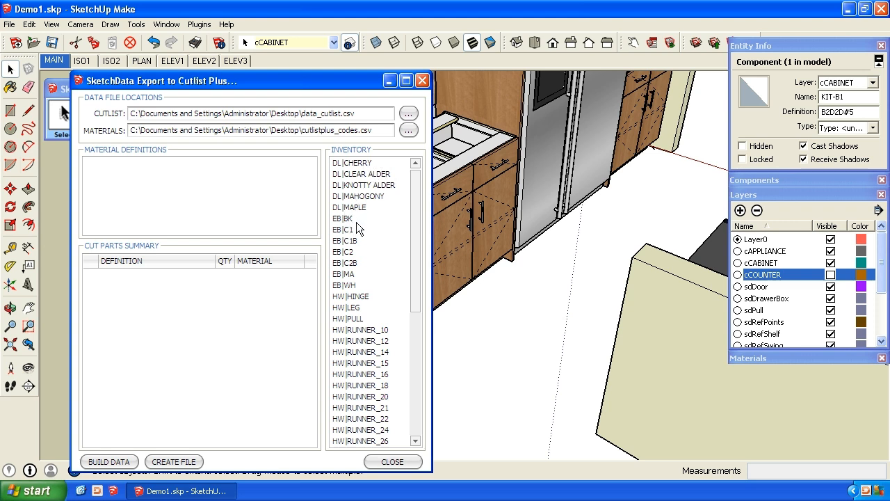
{"action": "mouse_move", "coordinate": [370, 324]}
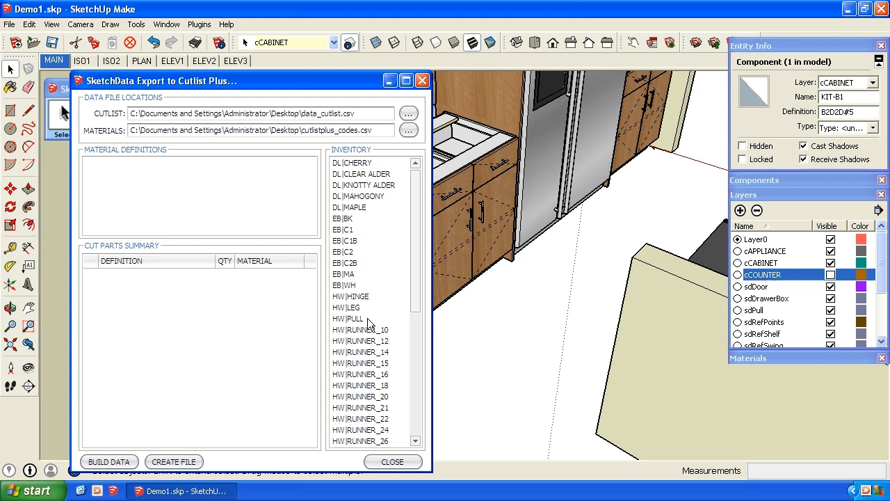
{"action": "scroll", "scroll_direction": "down", "scroll_amount": 3}
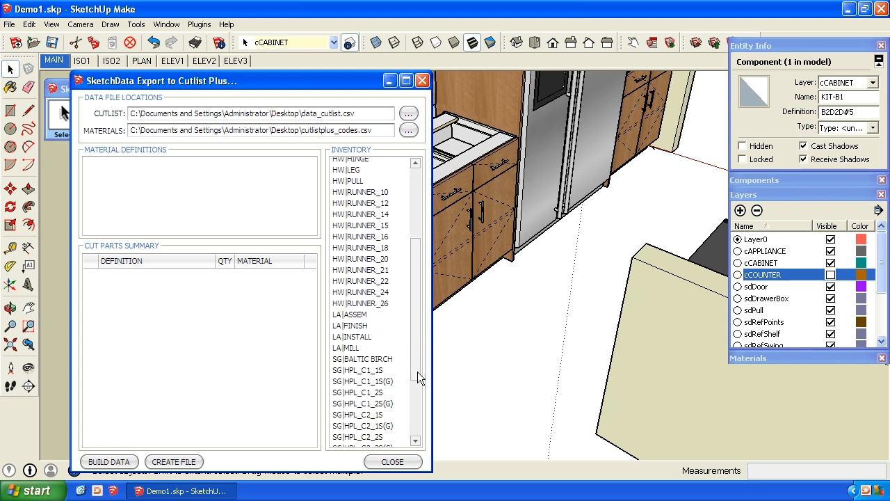
{"action": "scroll", "scroll_direction": "down", "scroll_amount": 3}
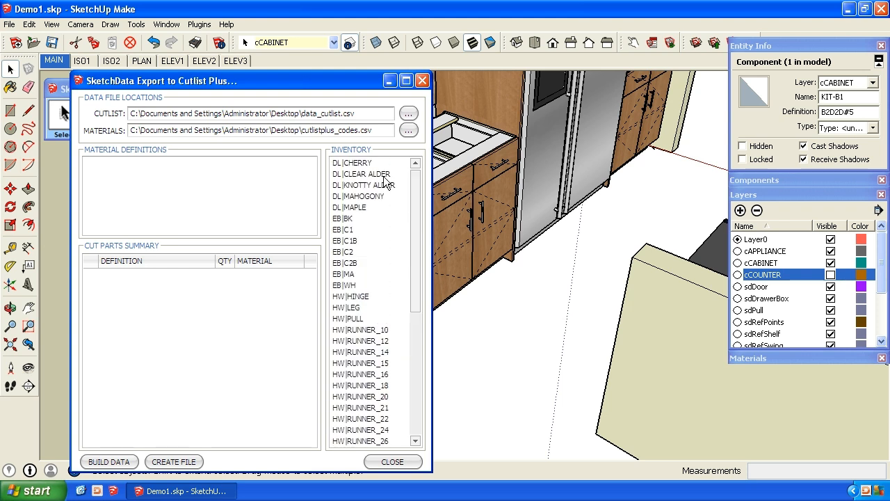
{"action": "mouse_move", "coordinate": [335, 292]}
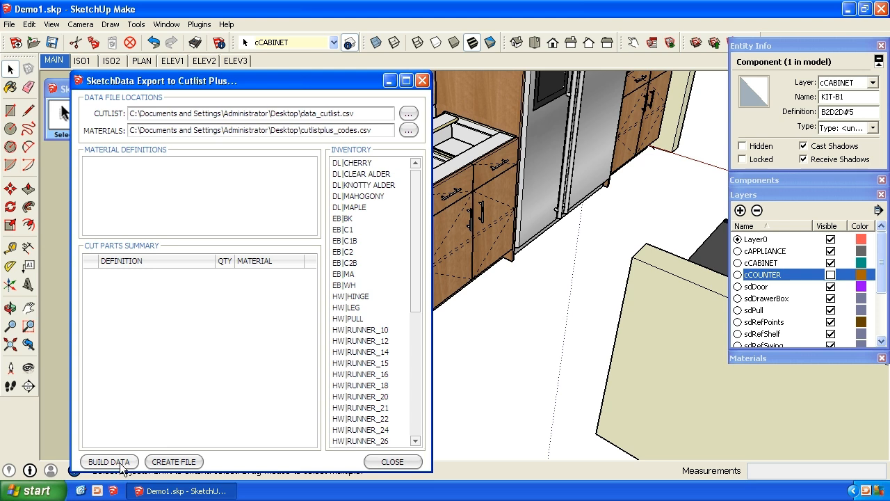
{"action": "left_click", "coordinate": [109, 462]}
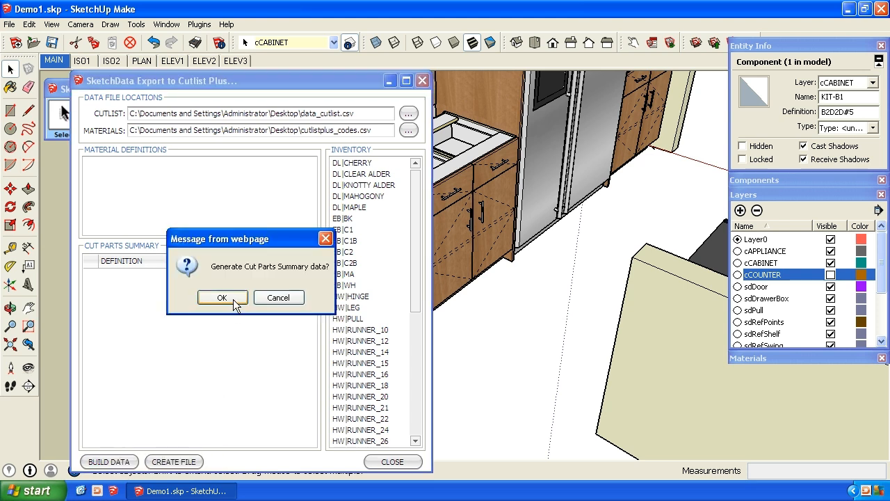
{"action": "left_click", "coordinate": [222, 298]}
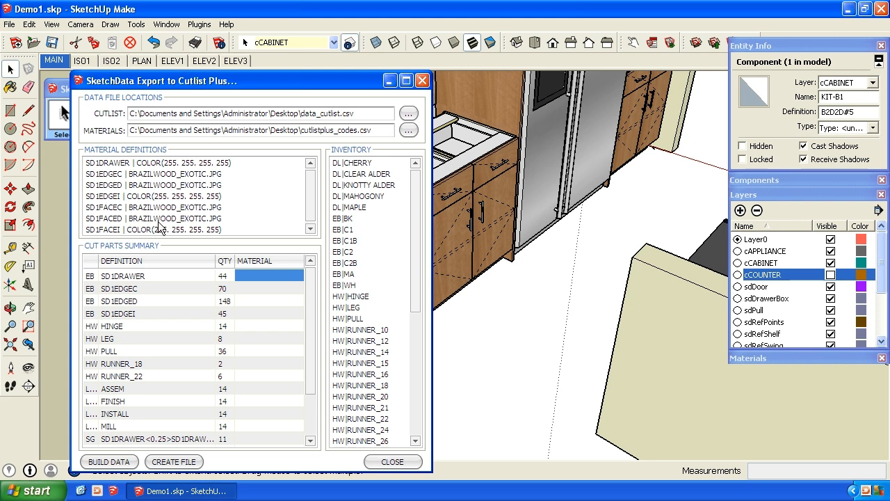
{"action": "mouse_move", "coordinate": [175, 203]}
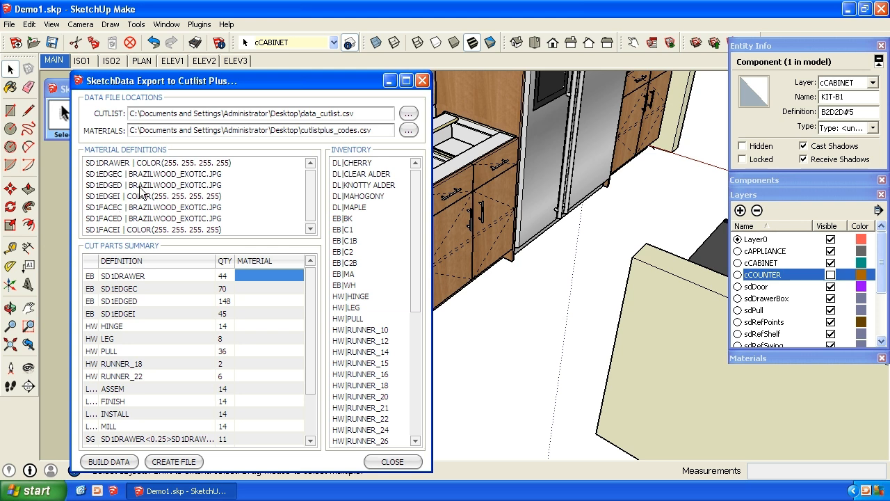
{"action": "mouse_move", "coordinate": [202, 192]}
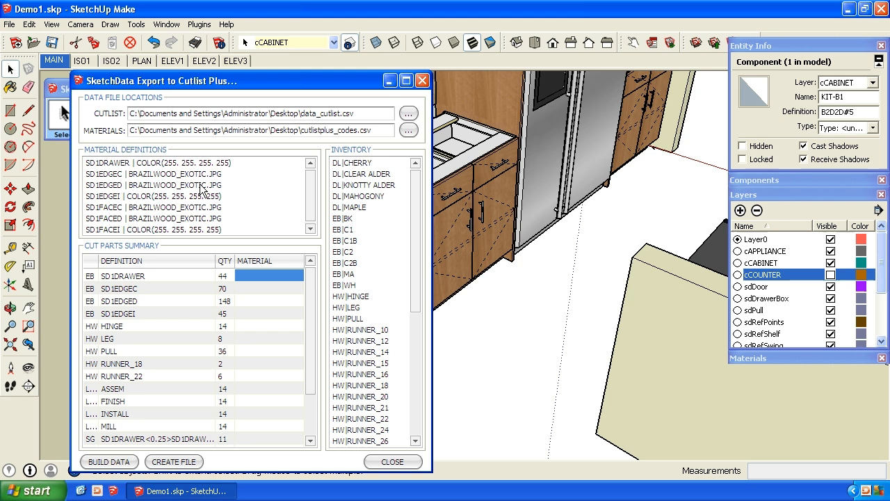
{"action": "mouse_move", "coordinate": [195, 192]}
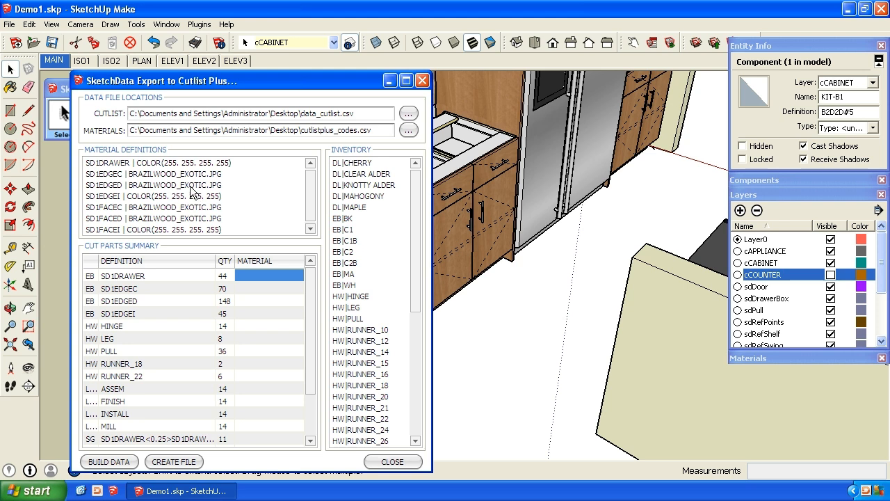
{"action": "mouse_move", "coordinate": [503, 197]}
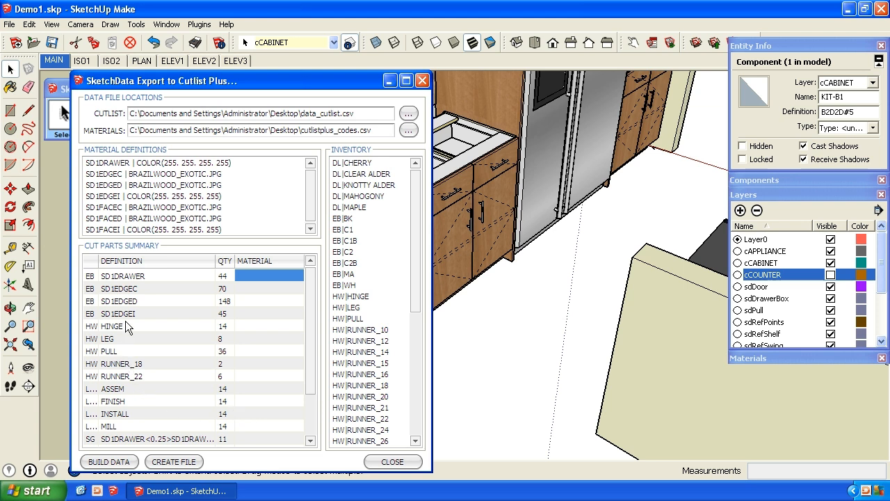
{"action": "mouse_move", "coordinate": [345, 344]}
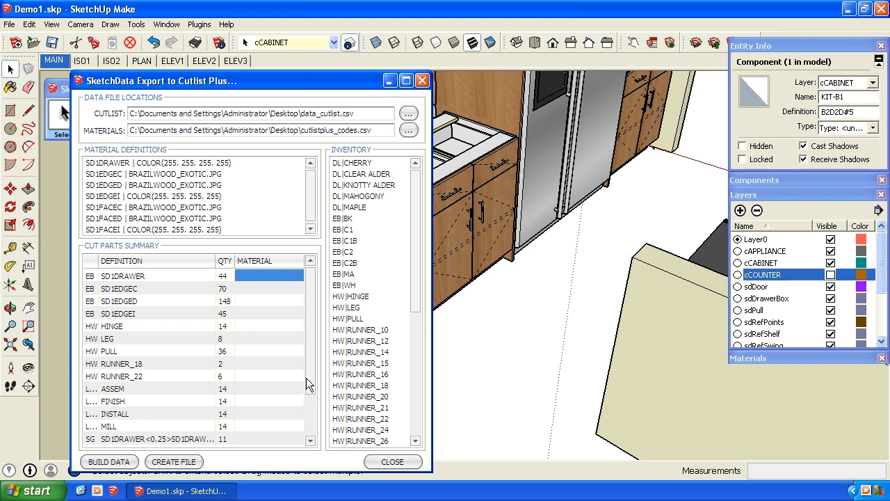
{"action": "scroll", "scroll_direction": "down", "scroll_amount": 3}
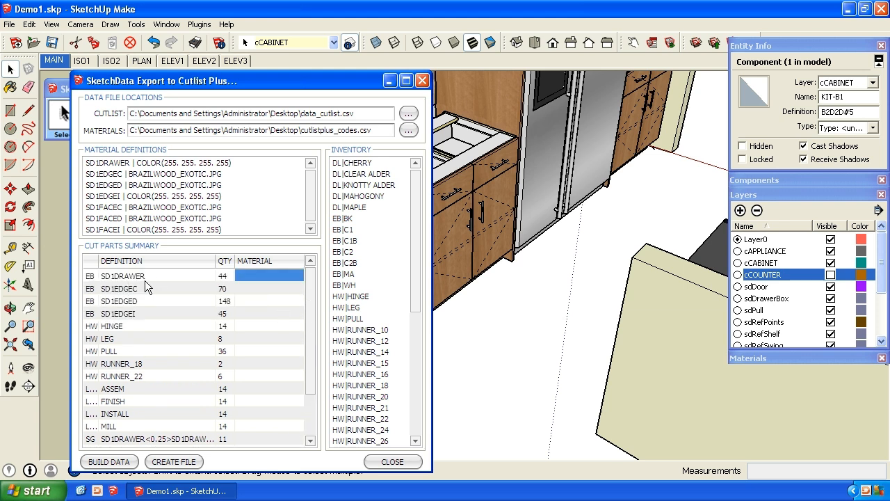
{"action": "mouse_move", "coordinate": [350, 292]}
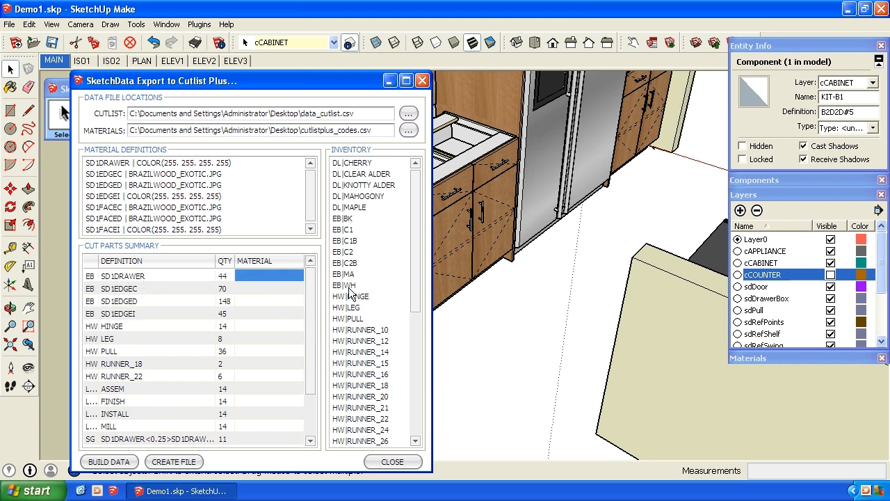
Assign WH and C1 edging, PULL, RUNNER_18 and RUNNER_21 hardware to their cut parts
{"action": "left_click", "coordinate": [345, 286]}
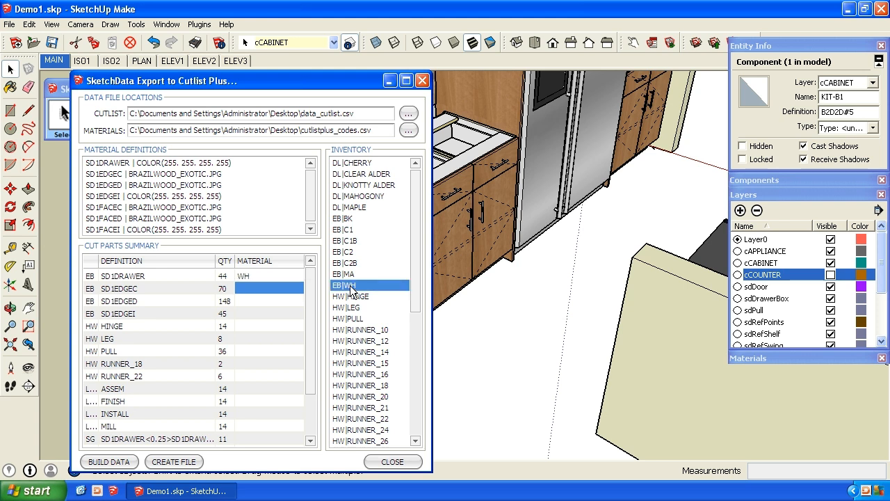
{"action": "left_click", "coordinate": [369, 229]}
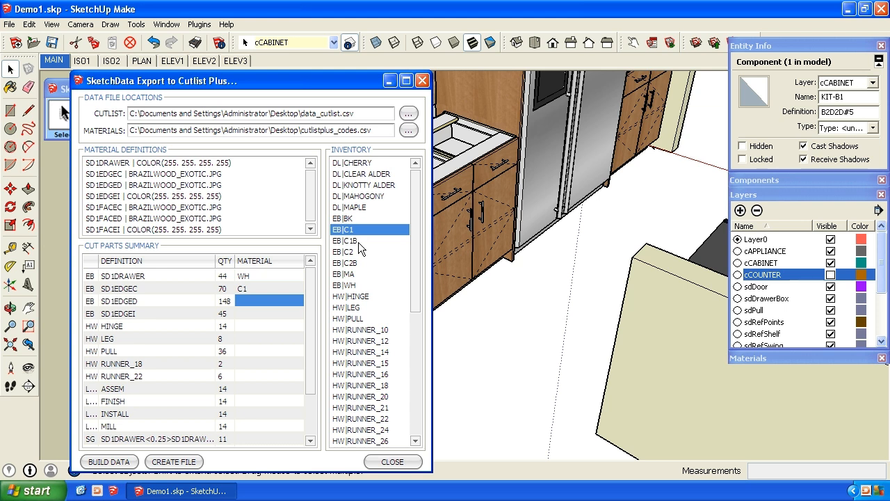
{"action": "mouse_move", "coordinate": [132, 309]}
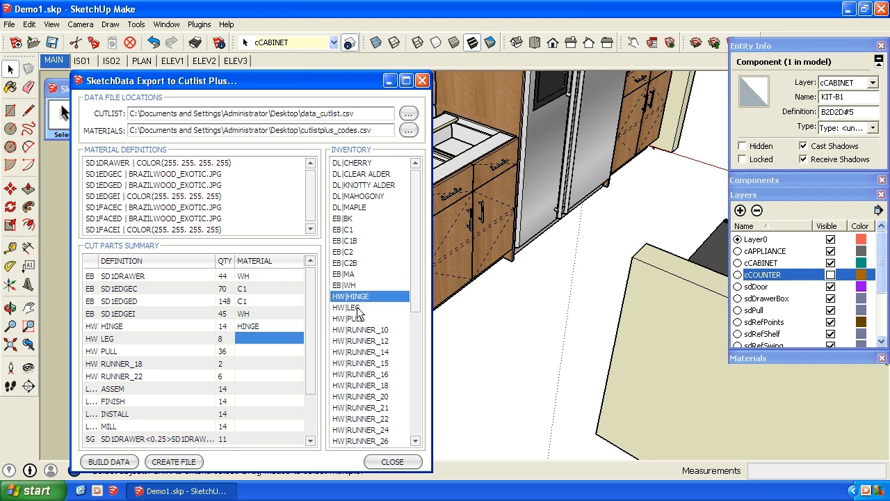
{"action": "left_click", "coordinate": [350, 317]}
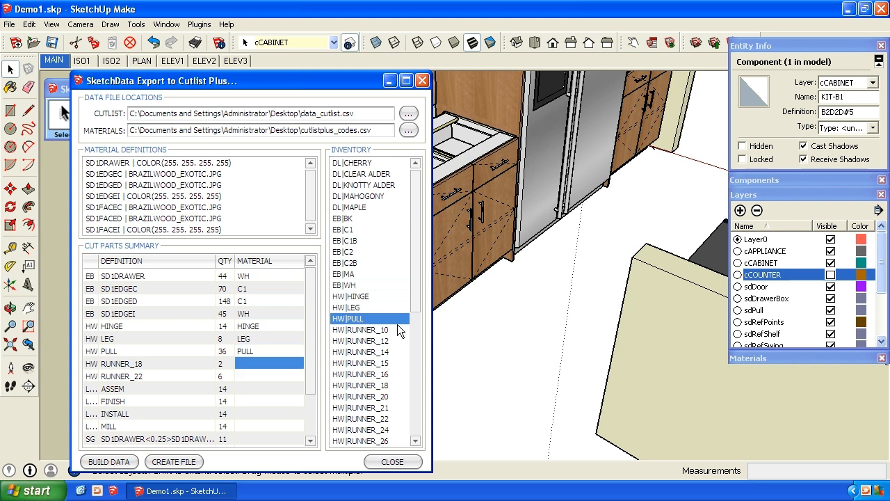
{"action": "mouse_move", "coordinate": [386, 372]}
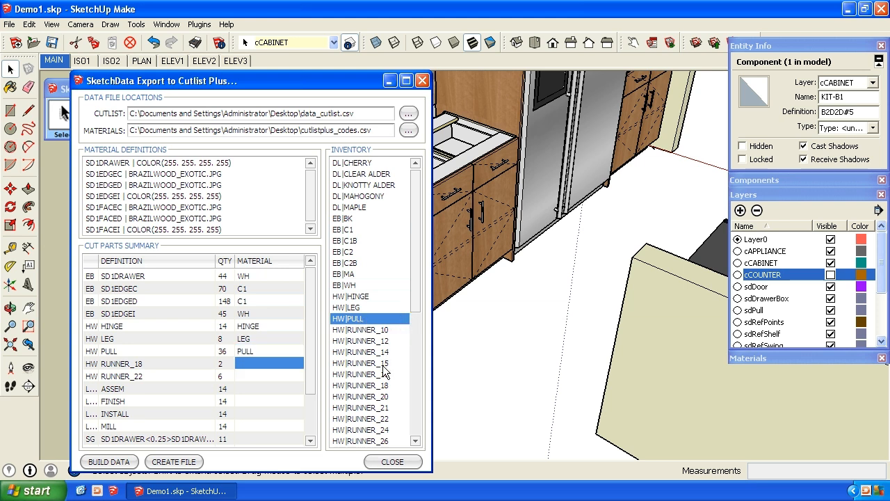
{"action": "left_click", "coordinate": [359, 384]}
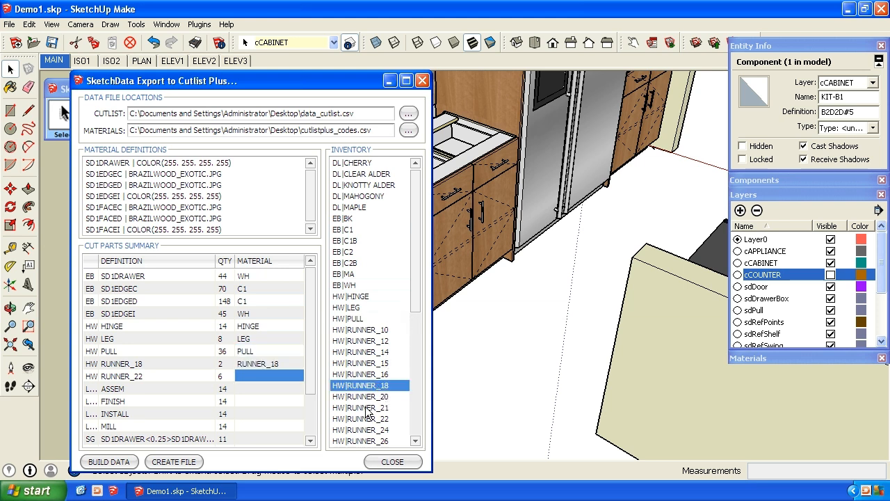
{"action": "left_click", "coordinate": [370, 406]}
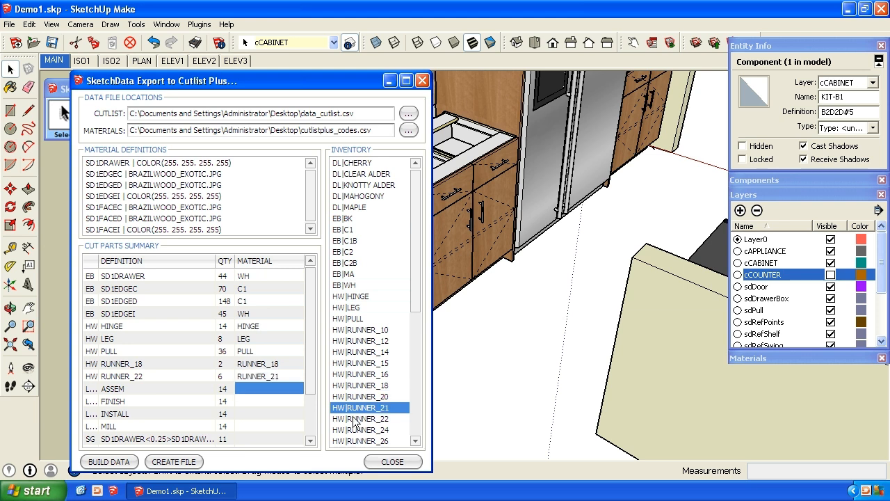
Assign labour items, MEL_WHITE sheet to the drawer parts and VNP_C1_15 to a face part
{"action": "scroll", "scroll_direction": "down", "scroll_amount": 3}
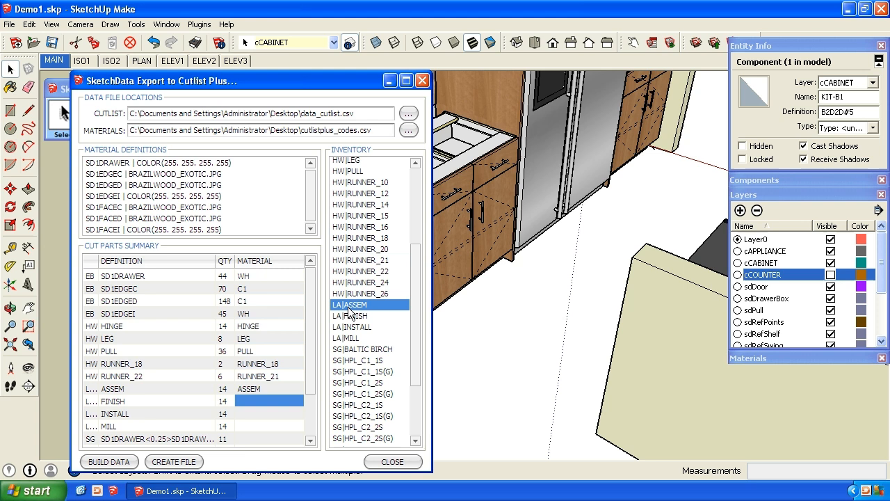
{"action": "left_click", "coordinate": [350, 314]}
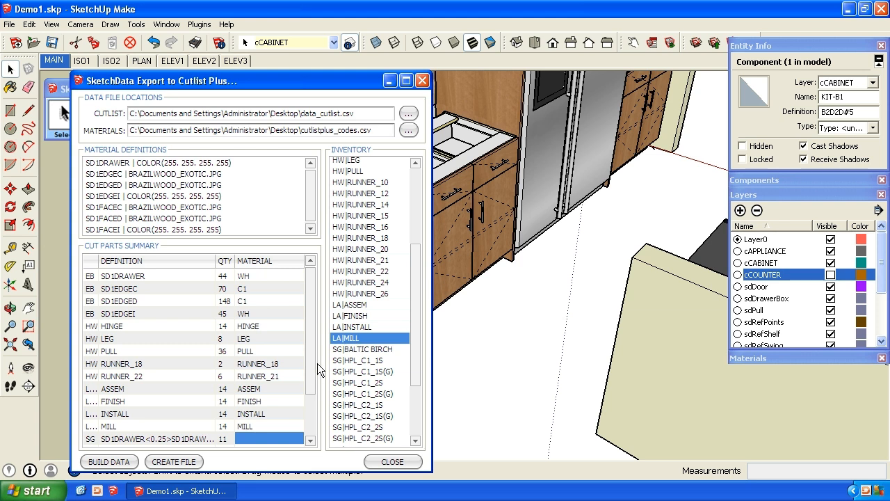
{"action": "scroll", "scroll_direction": "down", "scroll_amount": 3}
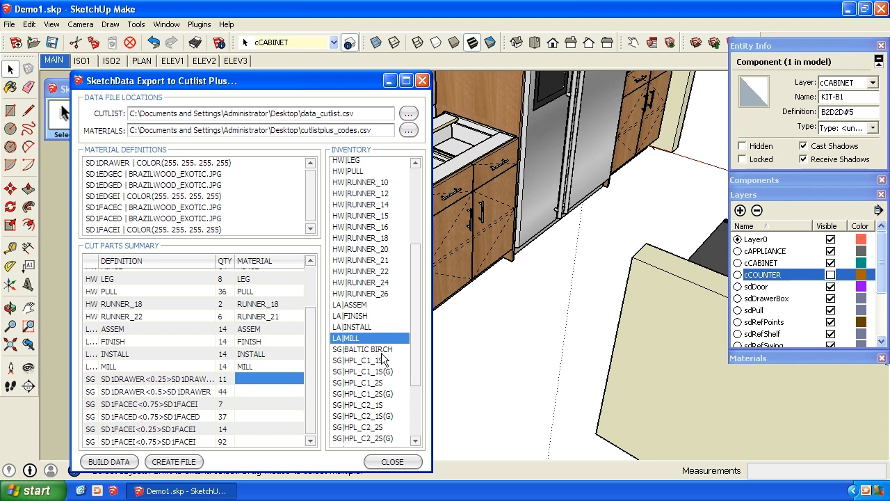
{"action": "scroll", "scroll_direction": "down", "scroll_amount": 3}
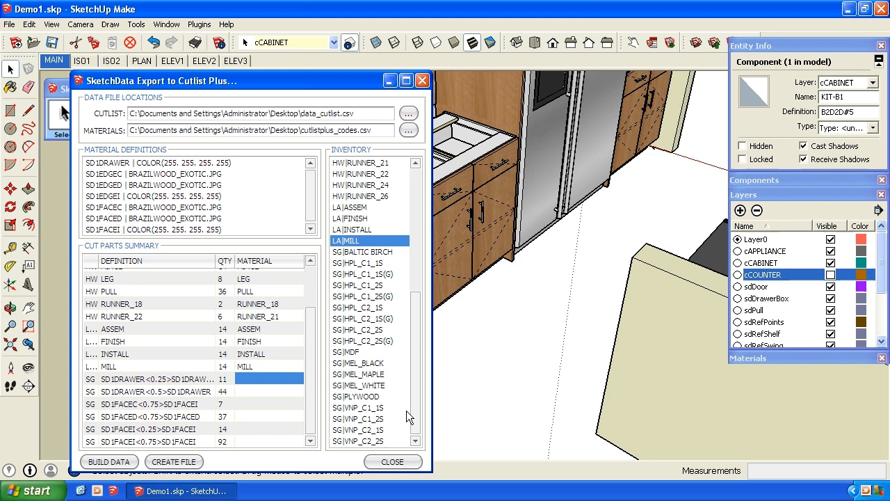
{"action": "left_click", "coordinate": [370, 384]}
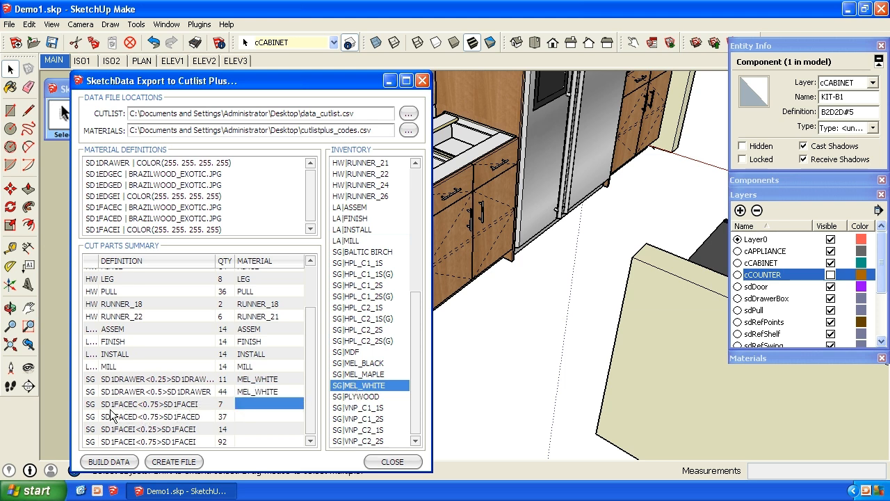
{"action": "mouse_move", "coordinate": [183, 416]}
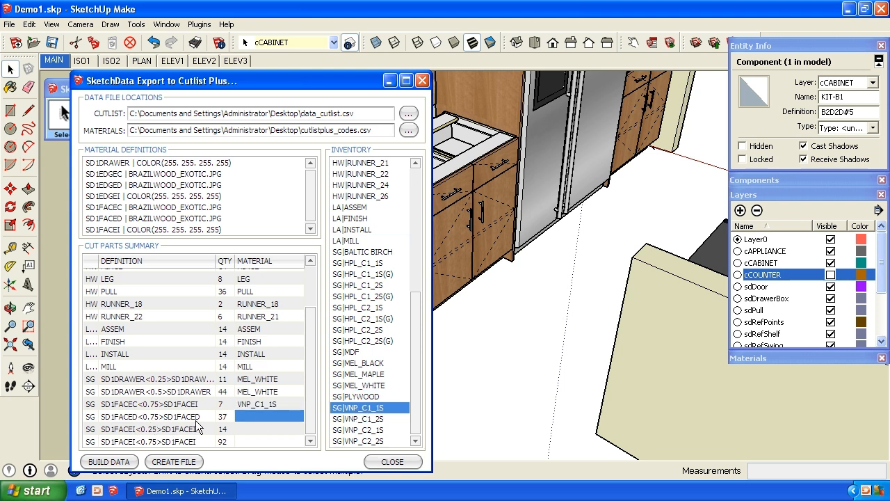
{"action": "left_click", "coordinate": [368, 417]}
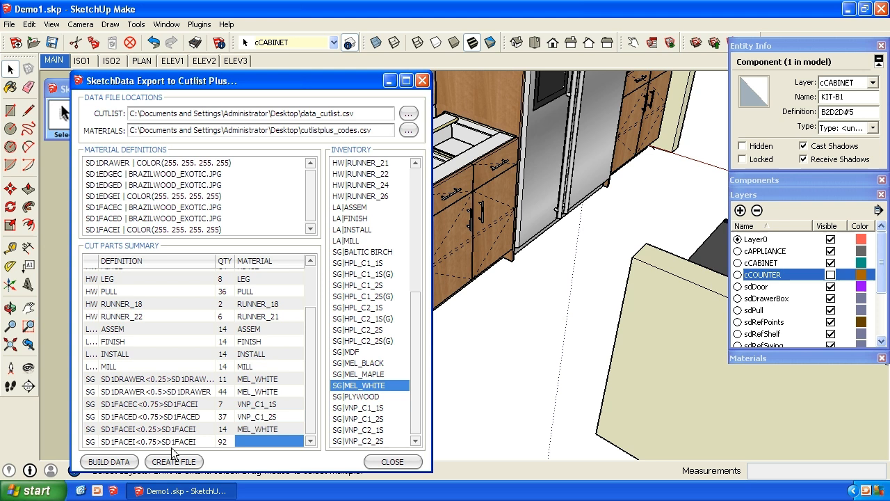
{"action": "mouse_move", "coordinate": [299, 448]}
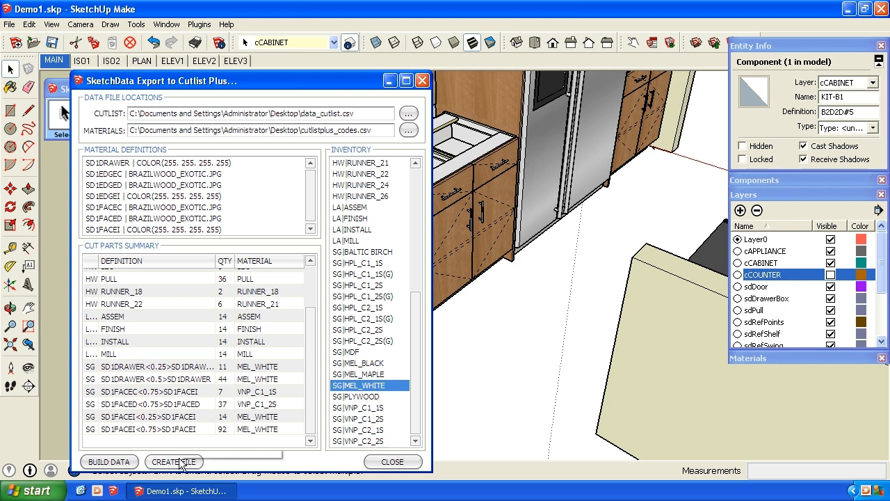
Create the Cutlist Plus data file, overwriting the existing one, and close the export dialog
{"action": "left_click", "coordinate": [173, 461]}
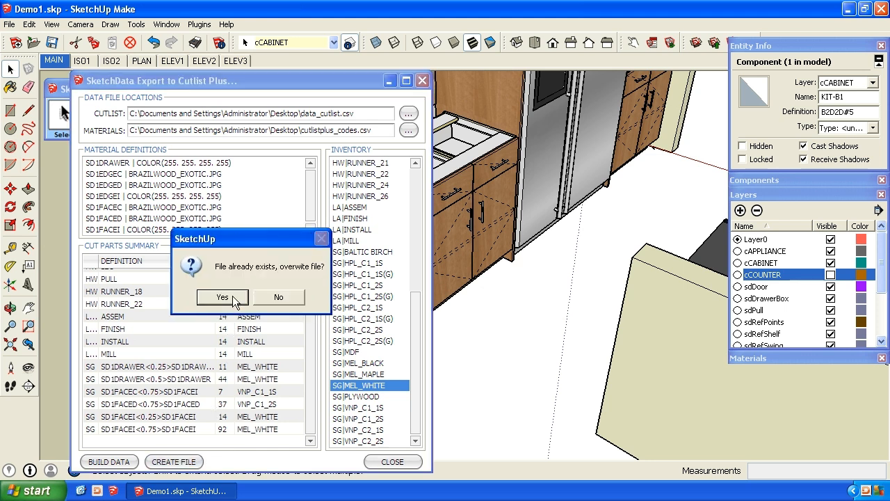
{"action": "left_click", "coordinate": [222, 297]}
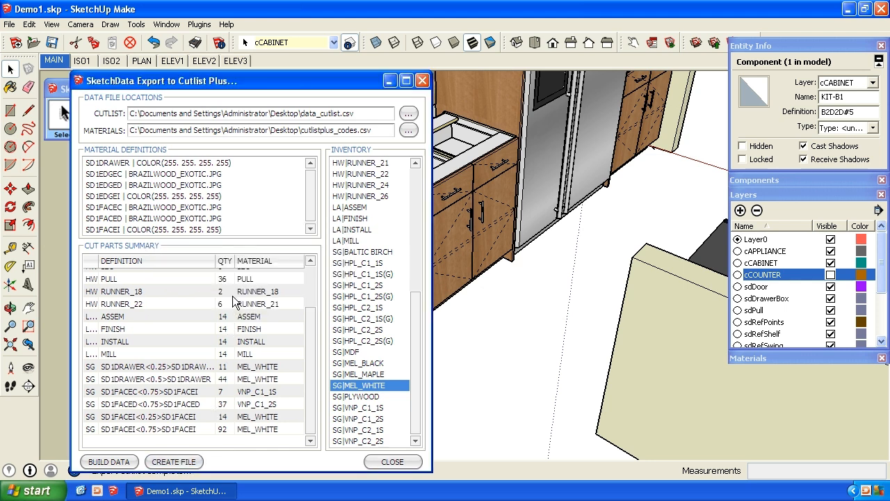
{"action": "left_click", "coordinate": [392, 462]}
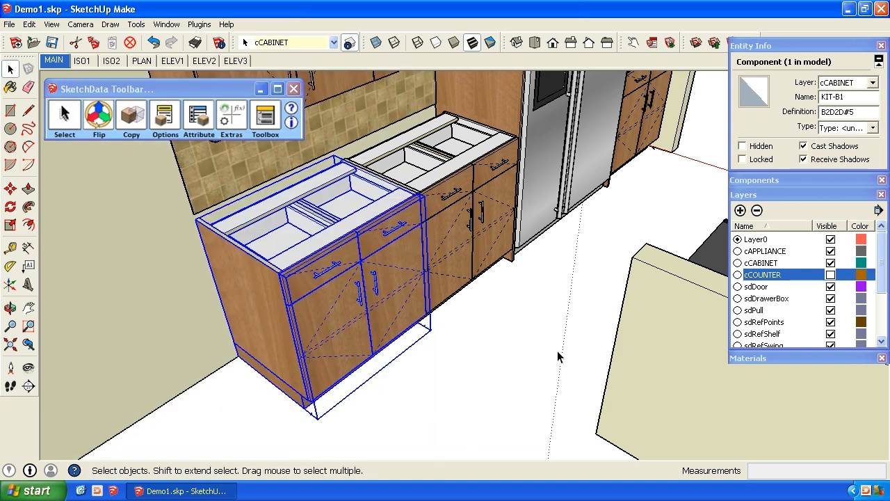
{"action": "mouse_move", "coordinate": [501, 345]}
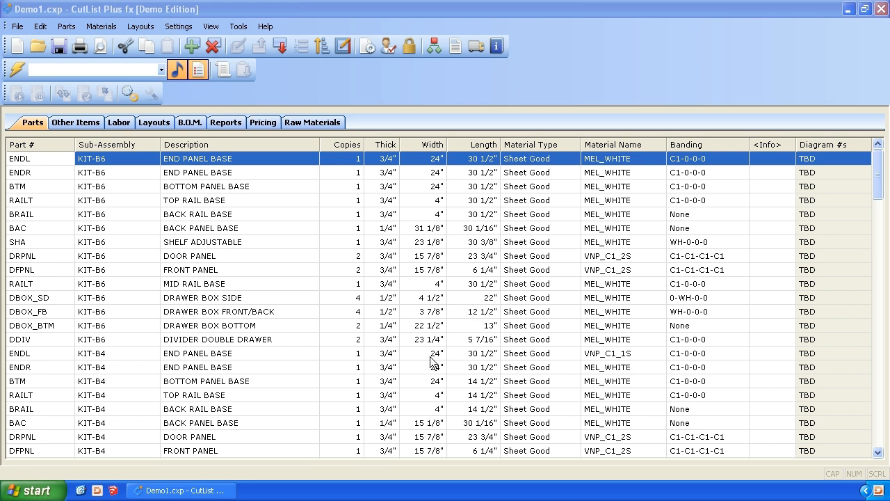
{"action": "mouse_move", "coordinate": [95, 408]}
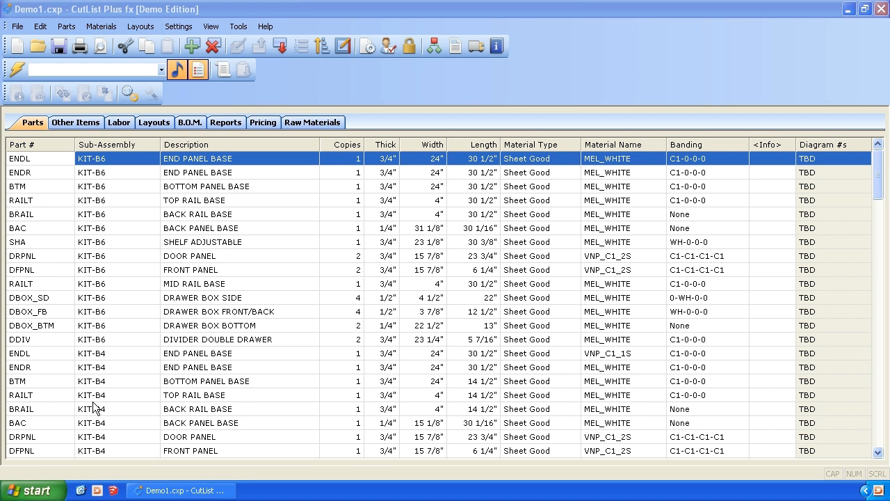
{"action": "mouse_move", "coordinate": [16, 38]}
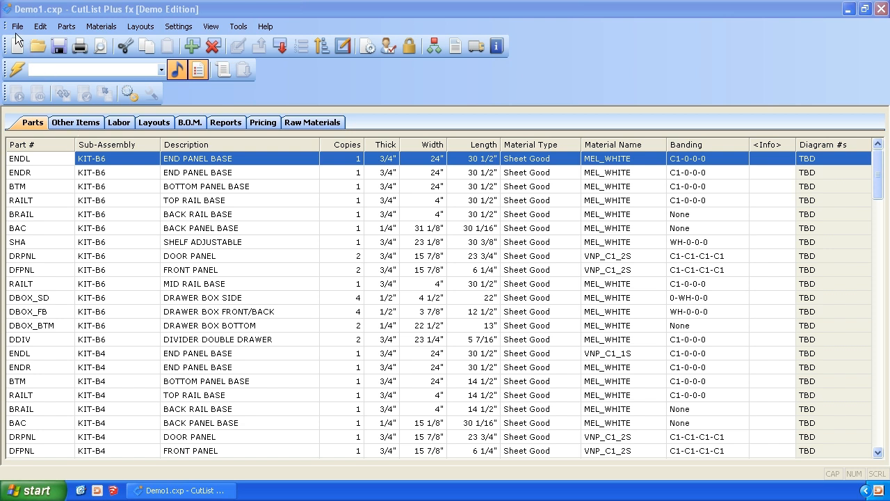
Import data_cutlist.csv from the desktop using the SketchData saved column mapping
{"action": "left_click", "coordinate": [16, 25]}
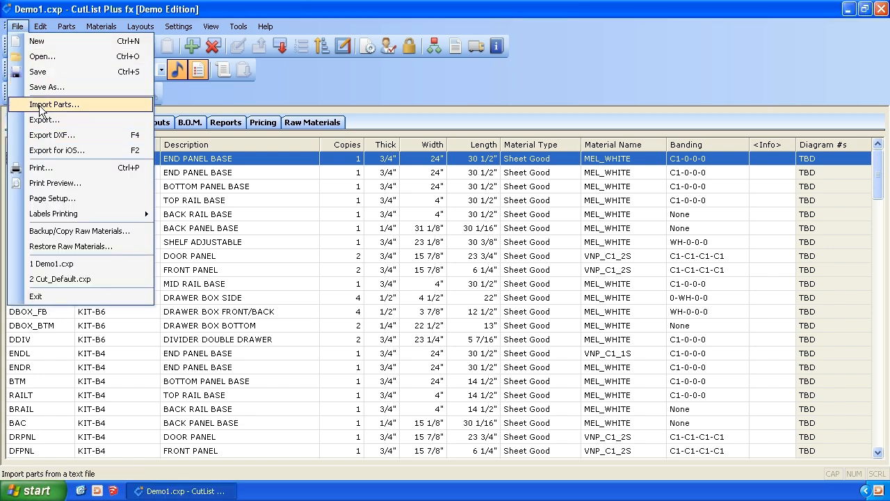
{"action": "left_click", "coordinate": [53, 103]}
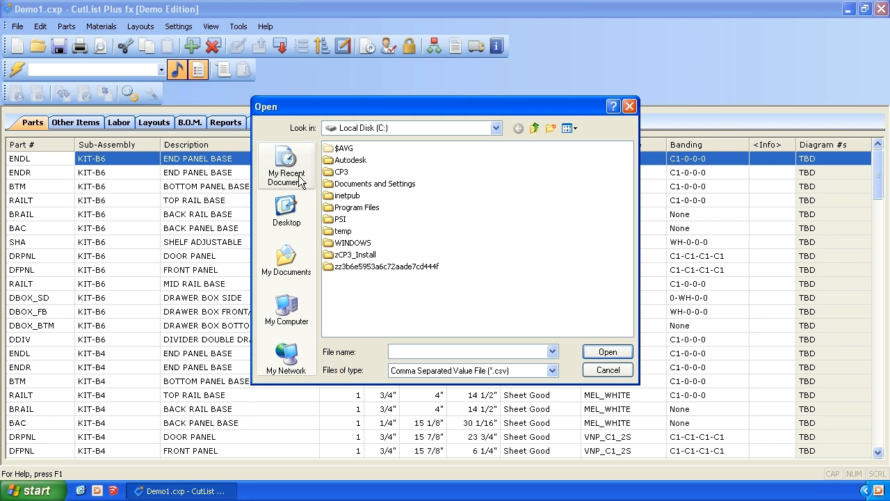
{"action": "left_click", "coordinate": [286, 212]}
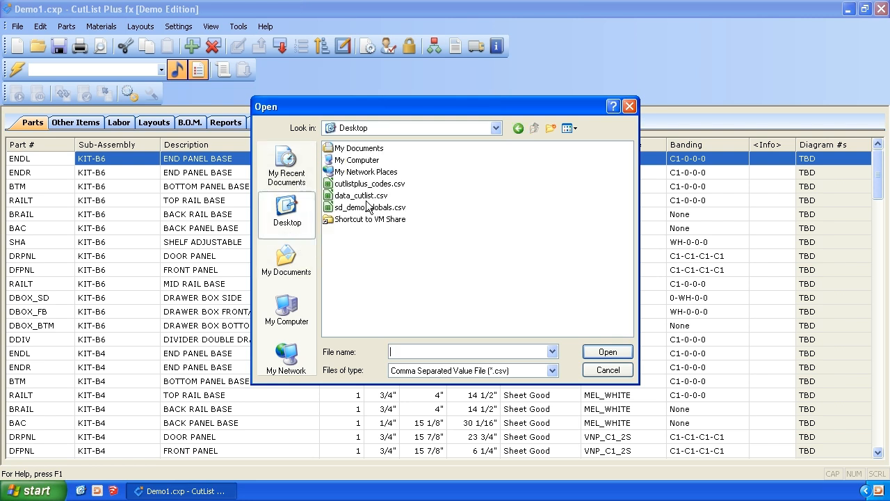
{"action": "left_click", "coordinate": [361, 195]}
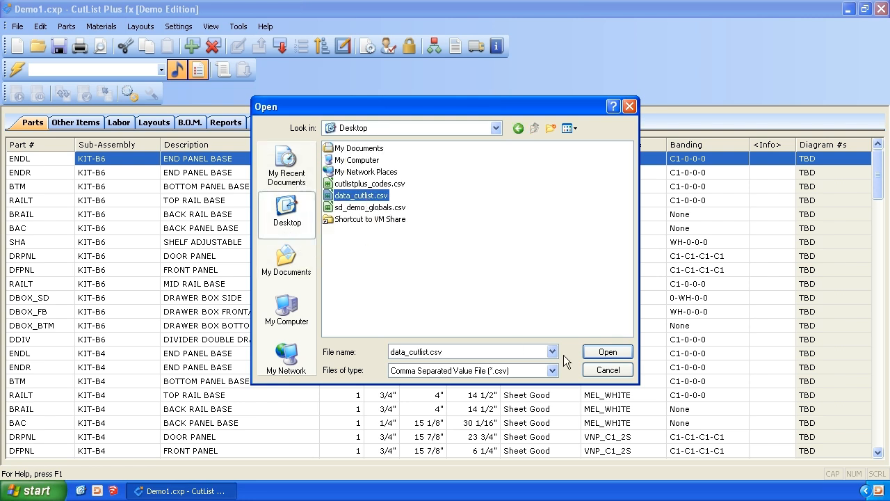
{"action": "left_click", "coordinate": [606, 351]}
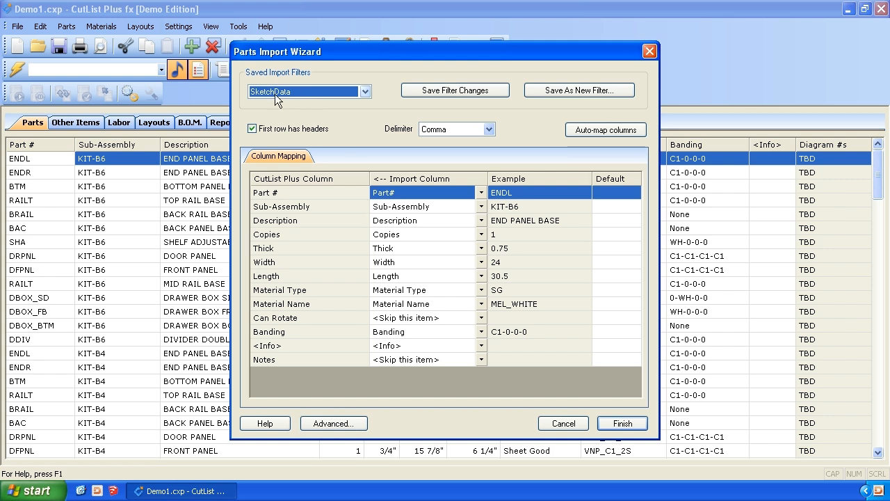
{"action": "mouse_move", "coordinate": [356, 97]}
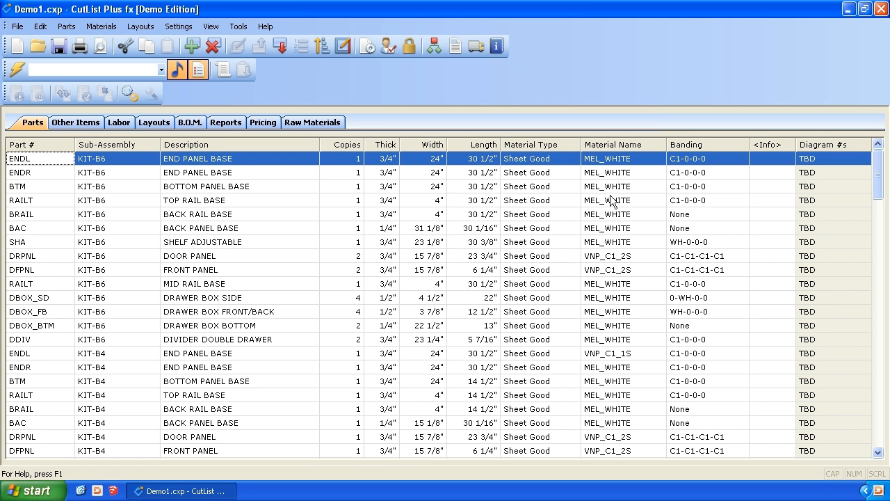
{"action": "mouse_move", "coordinate": [623, 292]}
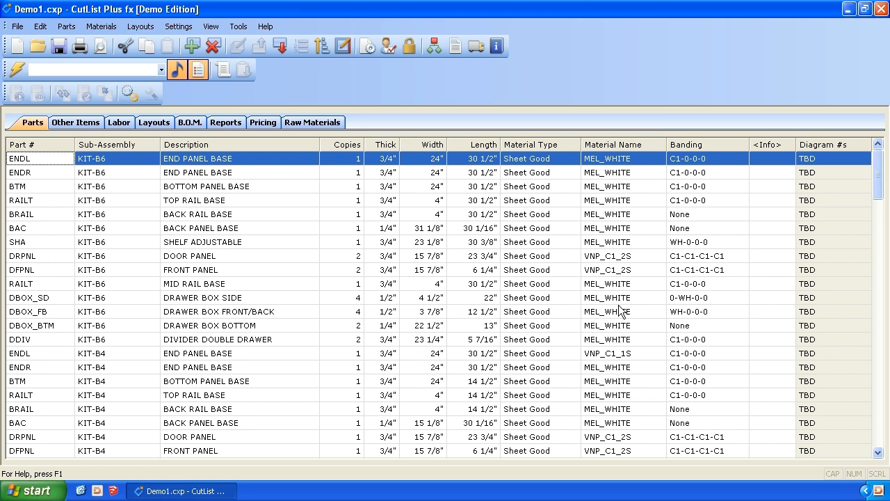
{"action": "mouse_move", "coordinate": [688, 313]}
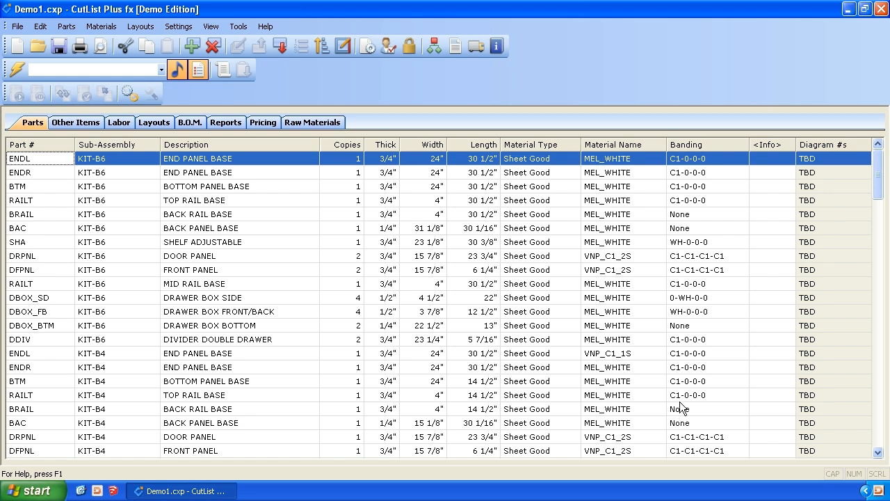
Review the imported parts, hardware items and labor times in the project
{"action": "scroll", "scroll_direction": "down", "scroll_amount": 3}
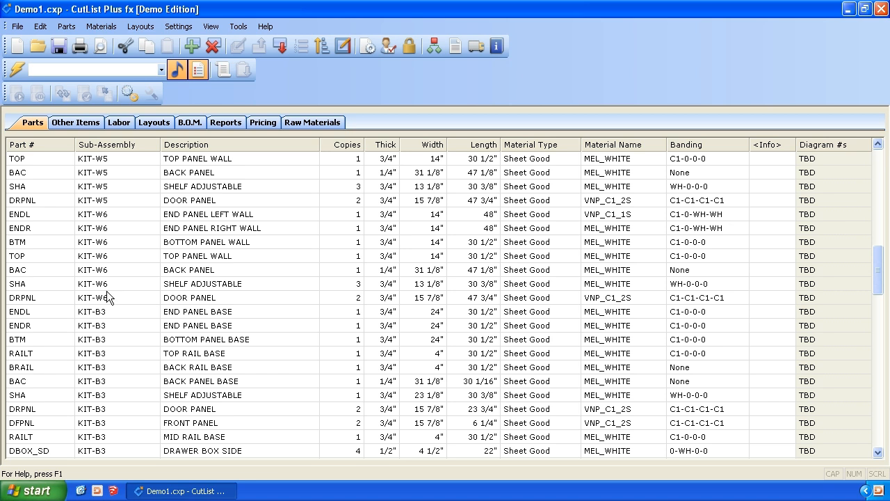
{"action": "mouse_move", "coordinate": [117, 323]}
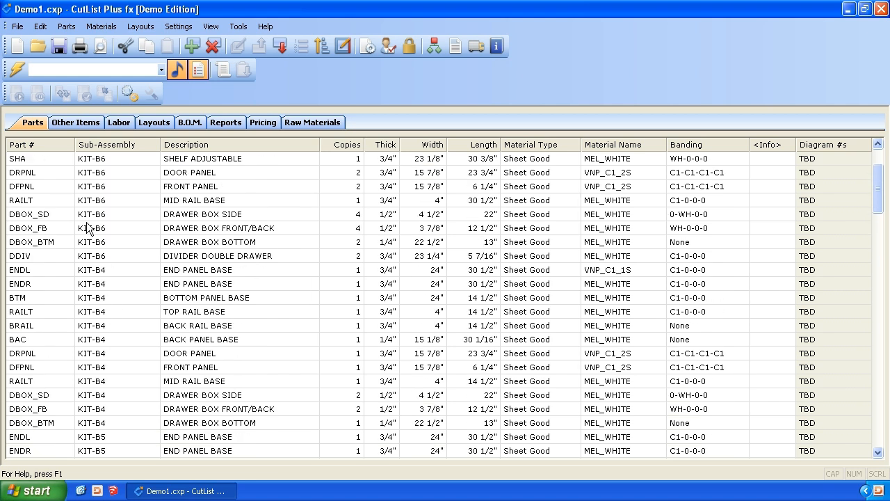
{"action": "left_click", "coordinate": [75, 122]}
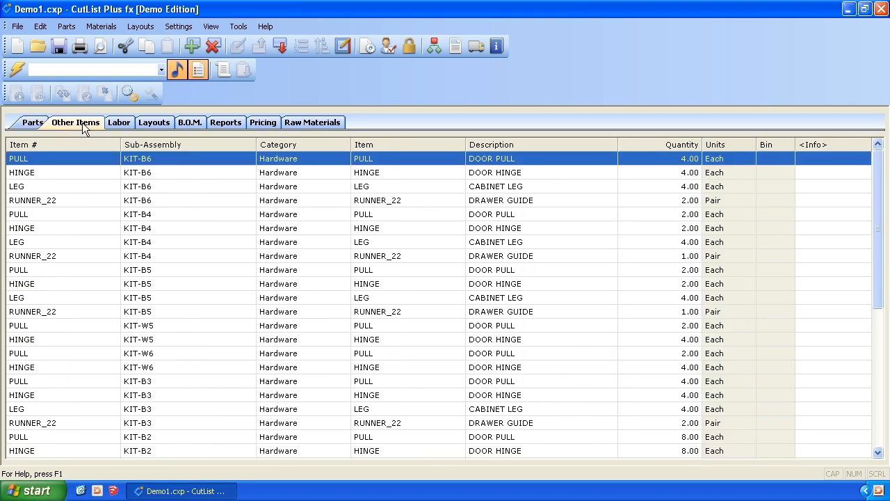
{"action": "left_click", "coordinate": [120, 122]}
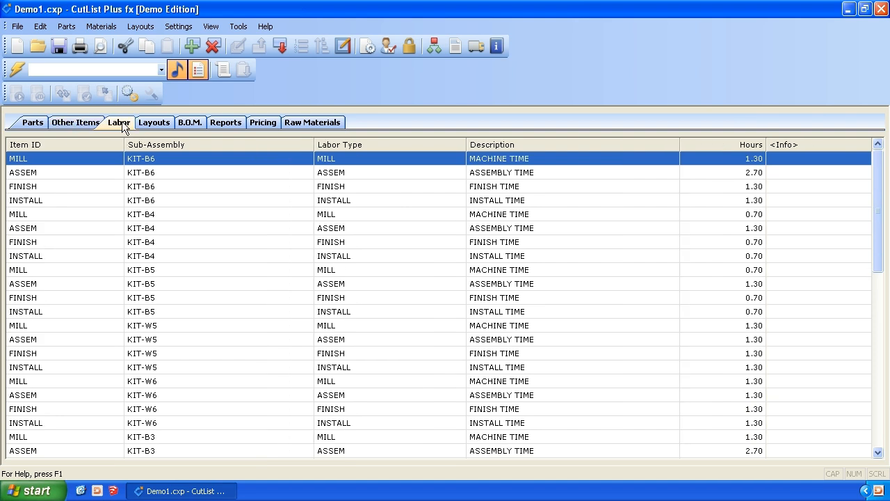
{"action": "mouse_move", "coordinate": [119, 242]}
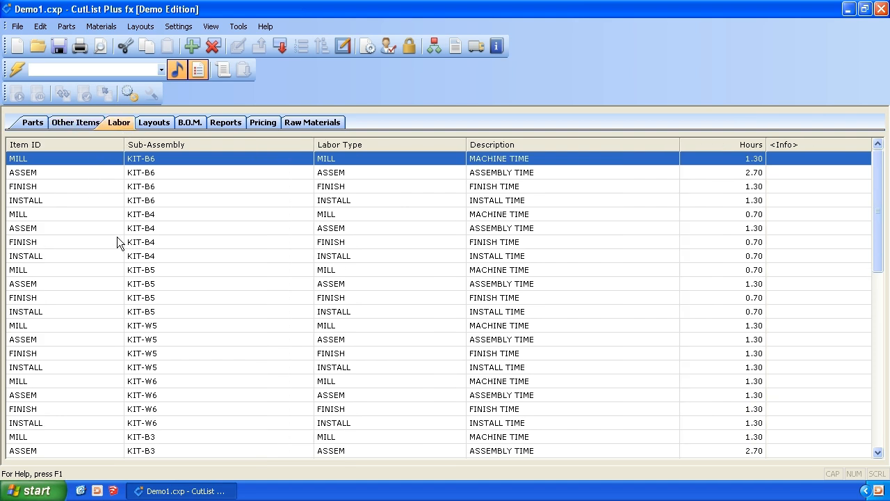
{"action": "left_click", "coordinate": [153, 123]}
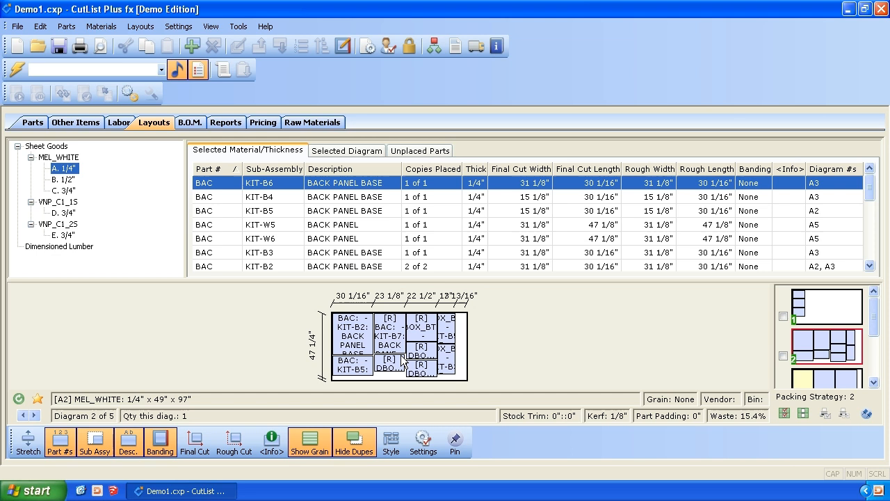
{"action": "mouse_move", "coordinate": [95, 173]}
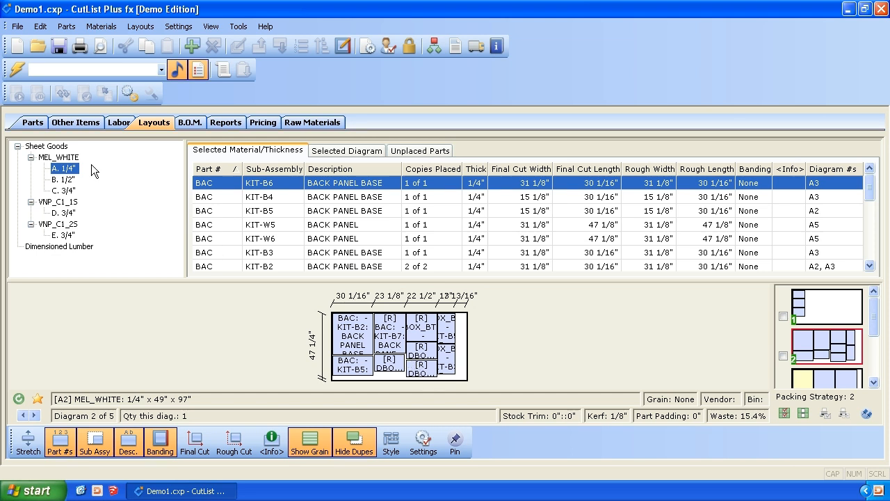
View the MEL_WHITE 3/4" sheet layouts, including the second cutting diagram and its parts table
{"action": "left_click", "coordinate": [61, 179]}
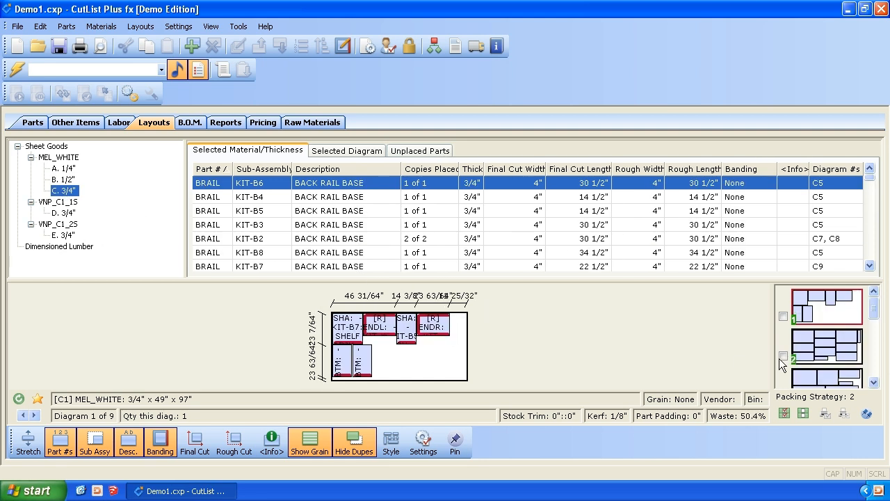
{"action": "left_click", "coordinate": [826, 346]}
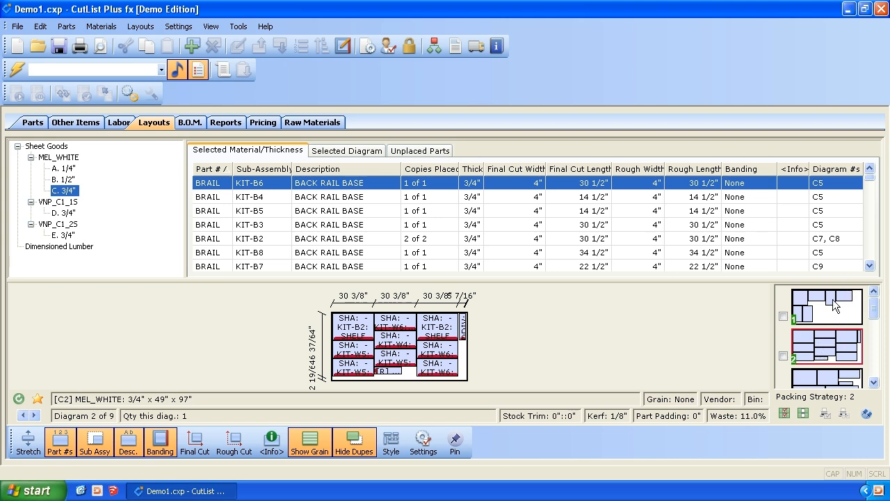
{"action": "mouse_move", "coordinate": [841, 288]}
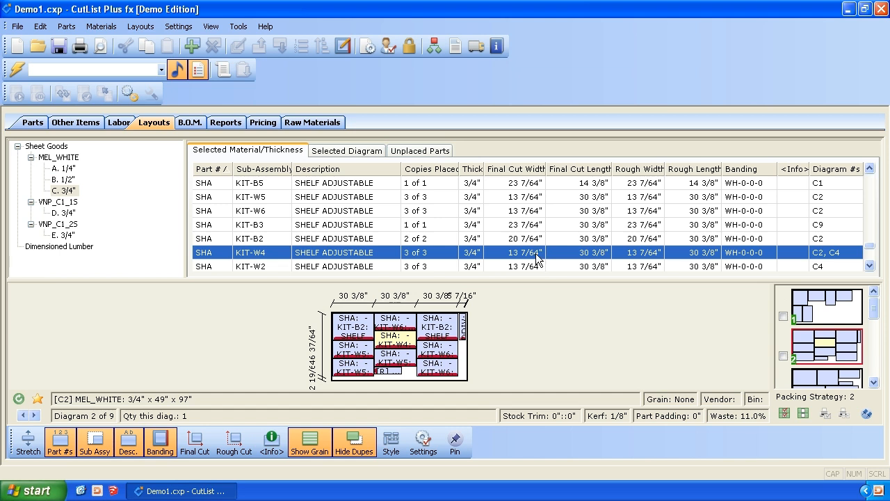
{"action": "mouse_move", "coordinate": [536, 263]}
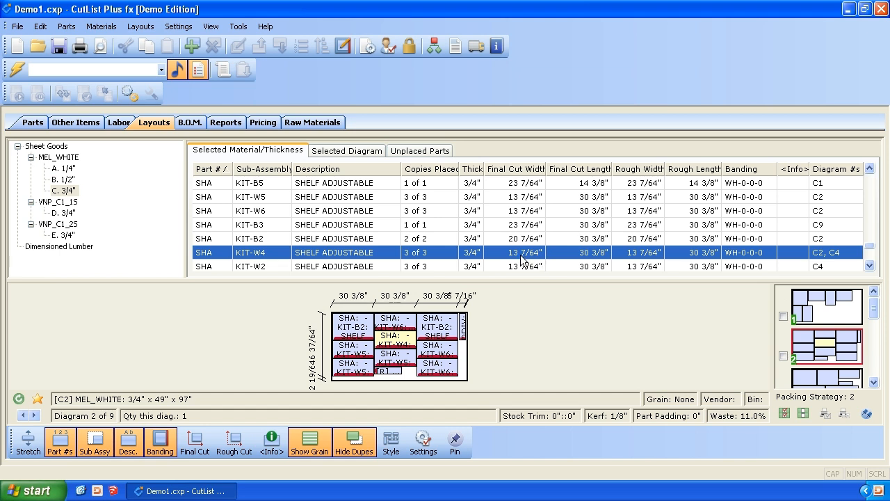
{"action": "mouse_move", "coordinate": [549, 263]}
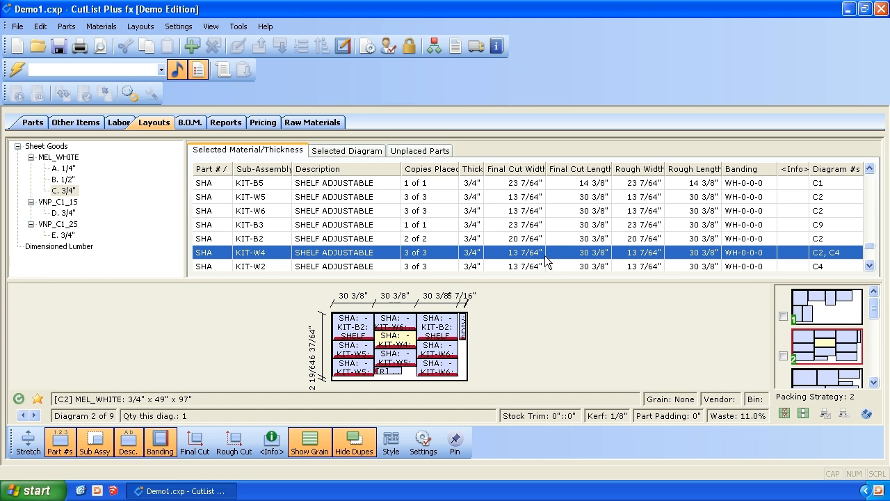
{"action": "mouse_move", "coordinate": [840, 338]}
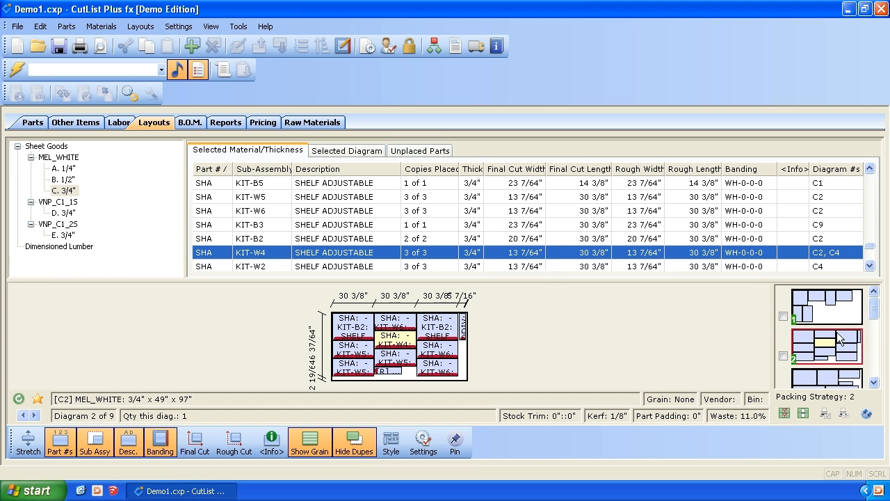
{"action": "scroll", "scroll_direction": "down", "scroll_amount": 3}
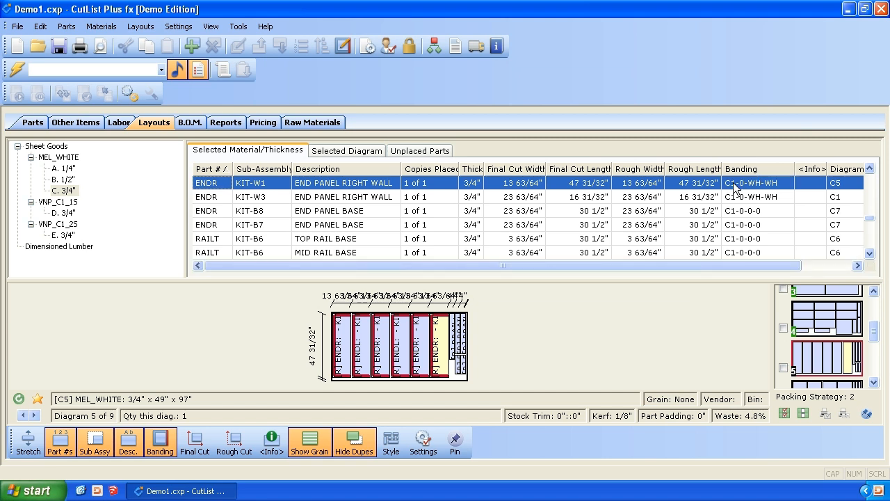
{"action": "mouse_move", "coordinate": [768, 189]}
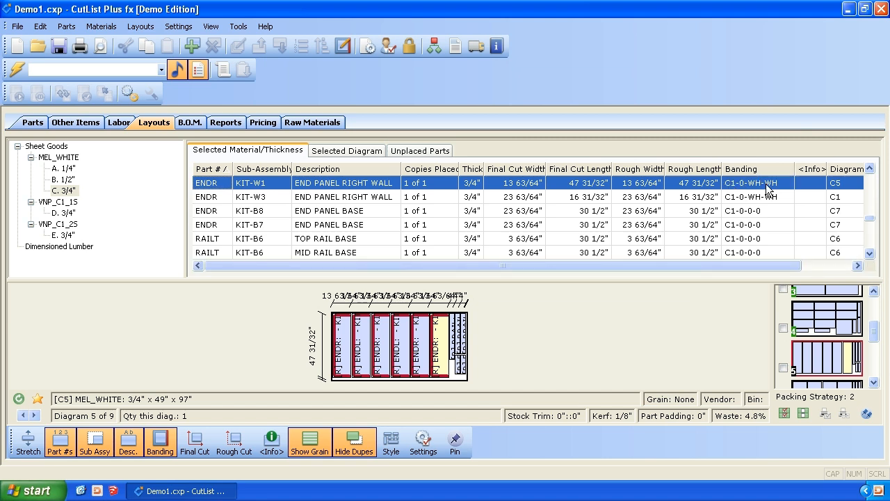
{"action": "mouse_move", "coordinate": [779, 189]}
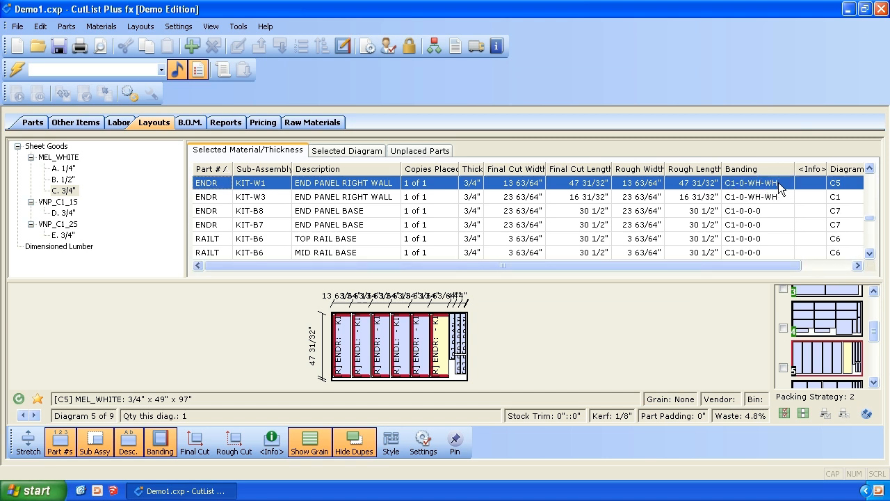
{"action": "mouse_move", "coordinate": [771, 186]}
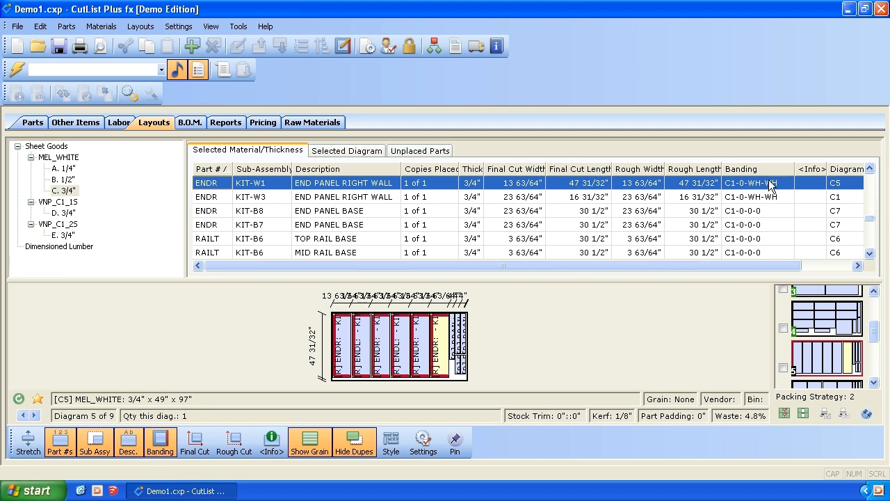
{"action": "mouse_move", "coordinate": [578, 192]}
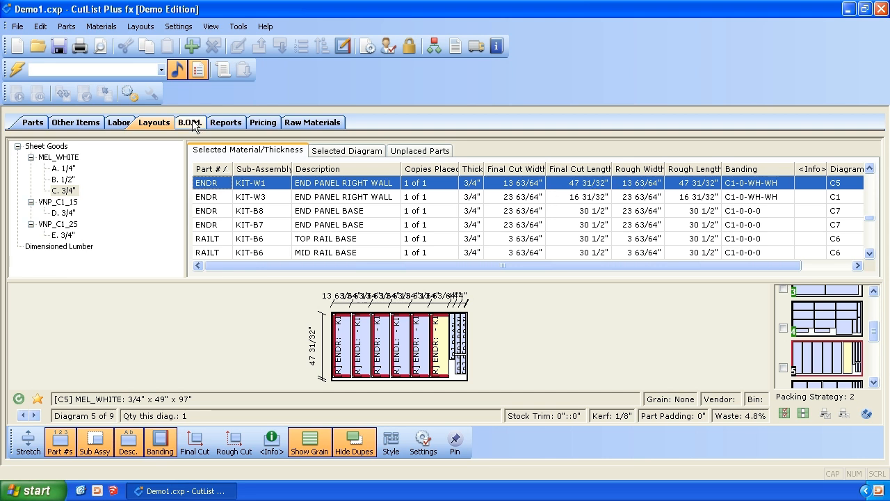
Review B.O.M. costs for dimensioned lumber, banding, hardware and labor, then show the parts list
{"action": "left_click", "coordinate": [189, 122]}
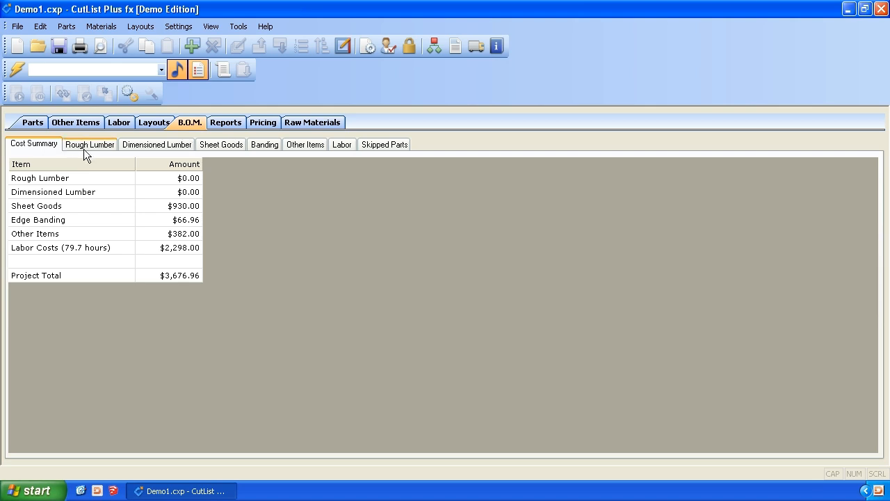
{"action": "left_click", "coordinate": [156, 143]}
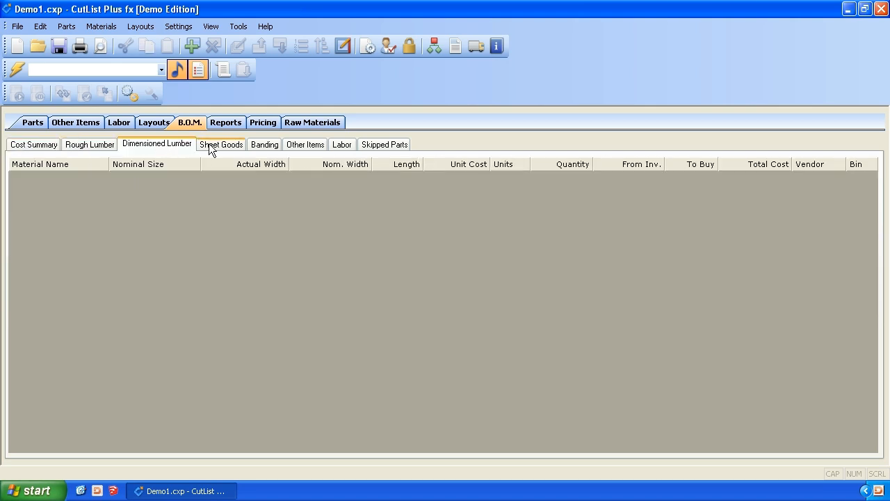
{"action": "left_click", "coordinate": [264, 143]}
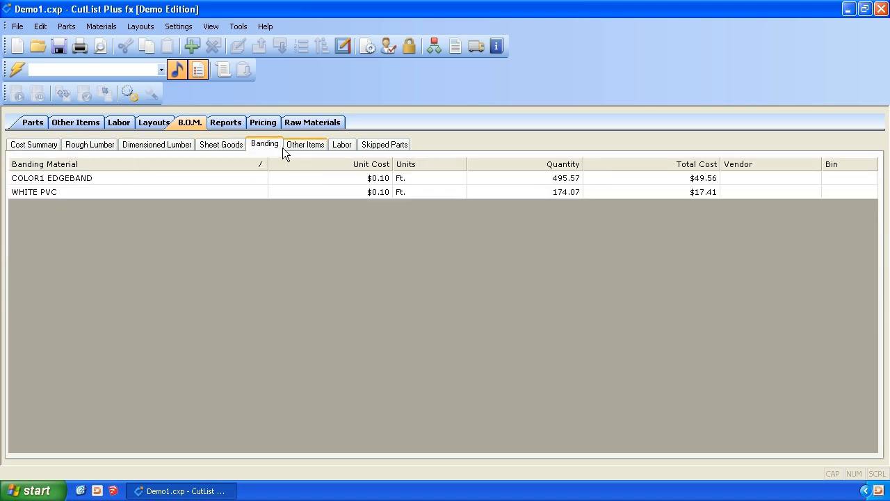
{"action": "left_click", "coordinate": [304, 143]}
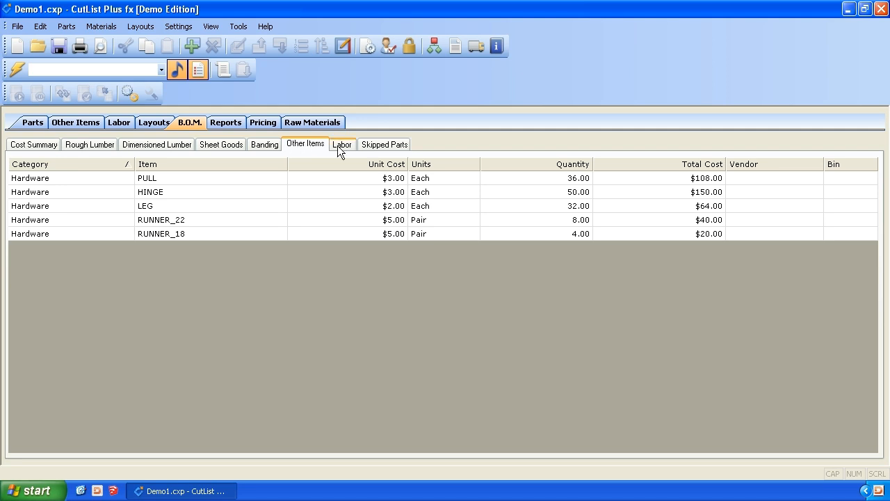
{"action": "left_click", "coordinate": [342, 143]}
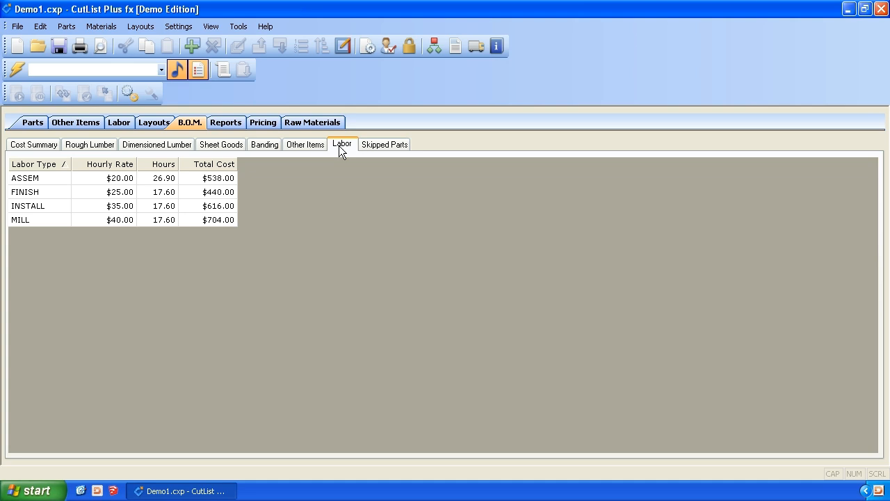
{"action": "mouse_move", "coordinate": [334, 233]}
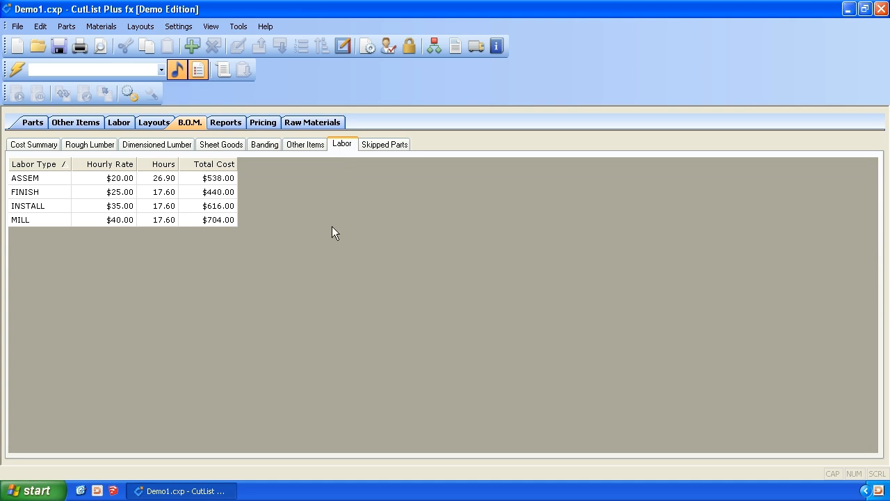
{"action": "left_click", "coordinate": [33, 123]}
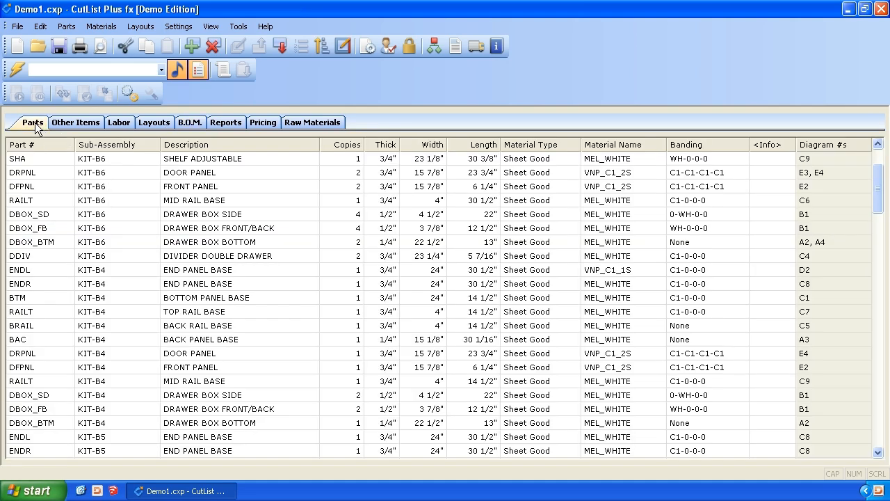